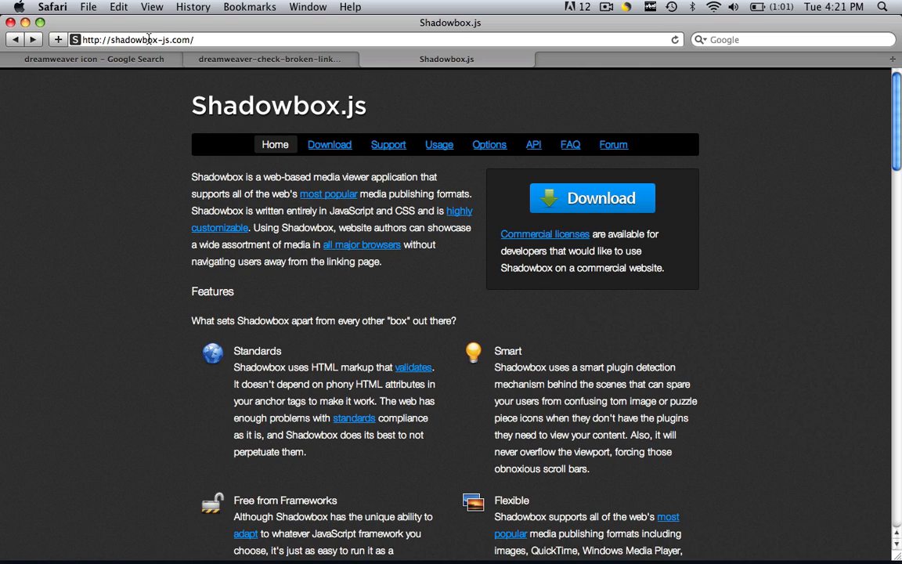
pyautogui.moveTo(180, 39)
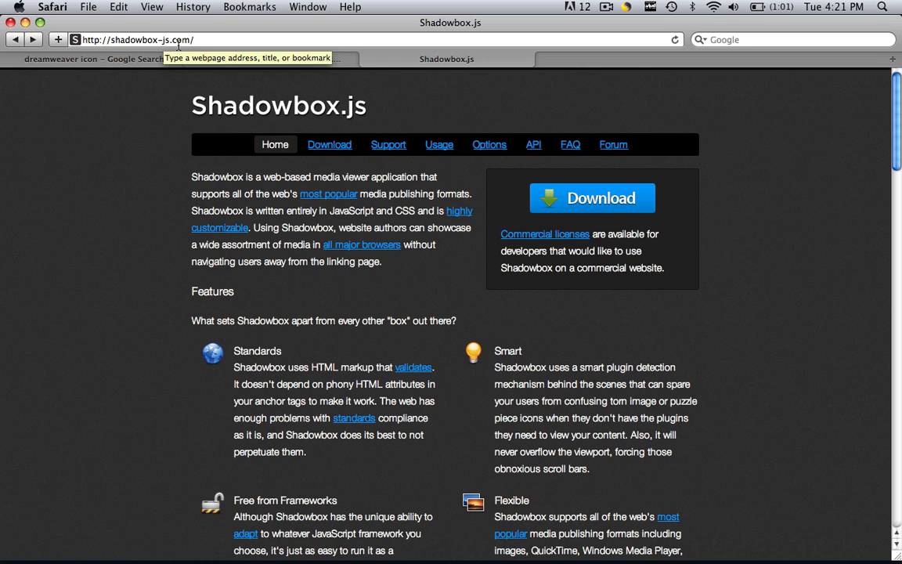
pyautogui.moveTo(451, 277)
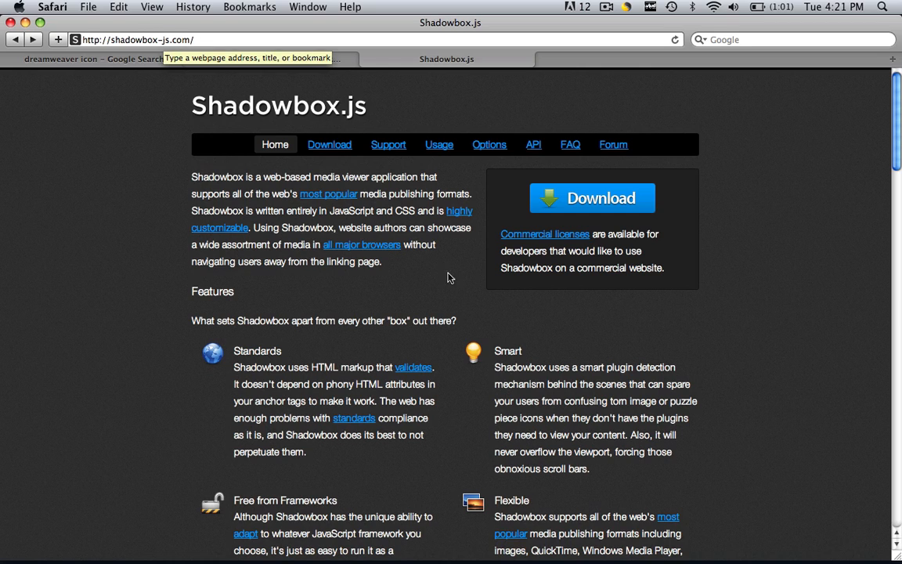
# Step: Try the tiger example on the Shadowbox home page, enlarging it in an overlay and closing it
pyautogui.scroll(-3)
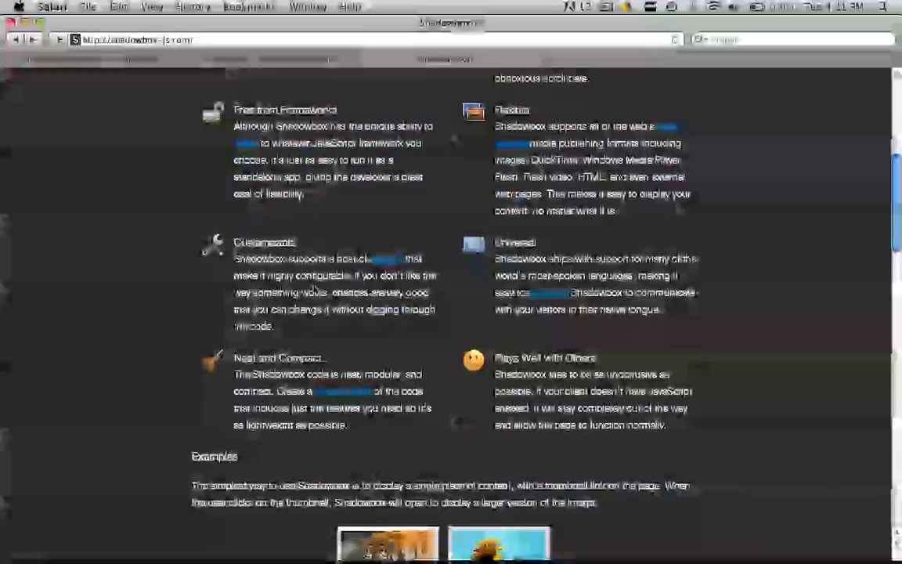
pyautogui.scroll(-3)
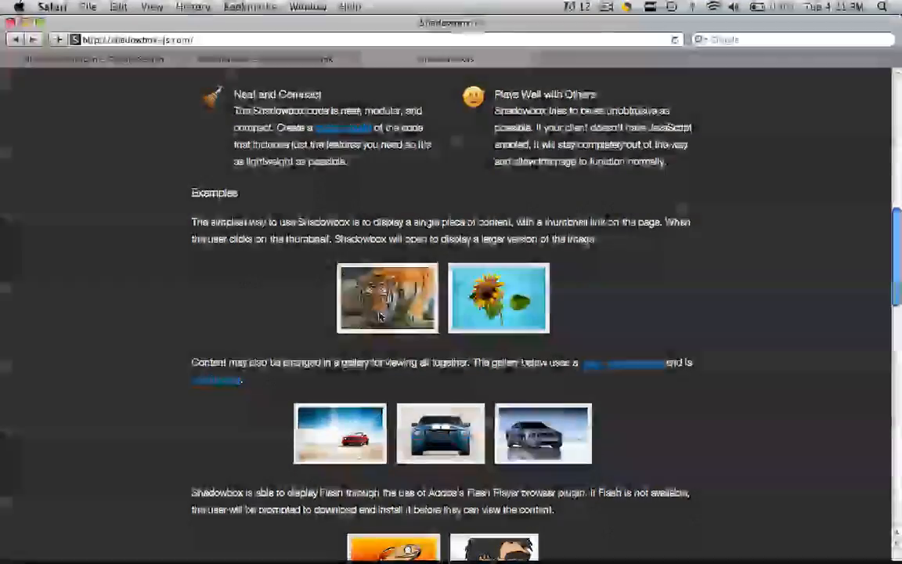
pyautogui.click(389, 298)
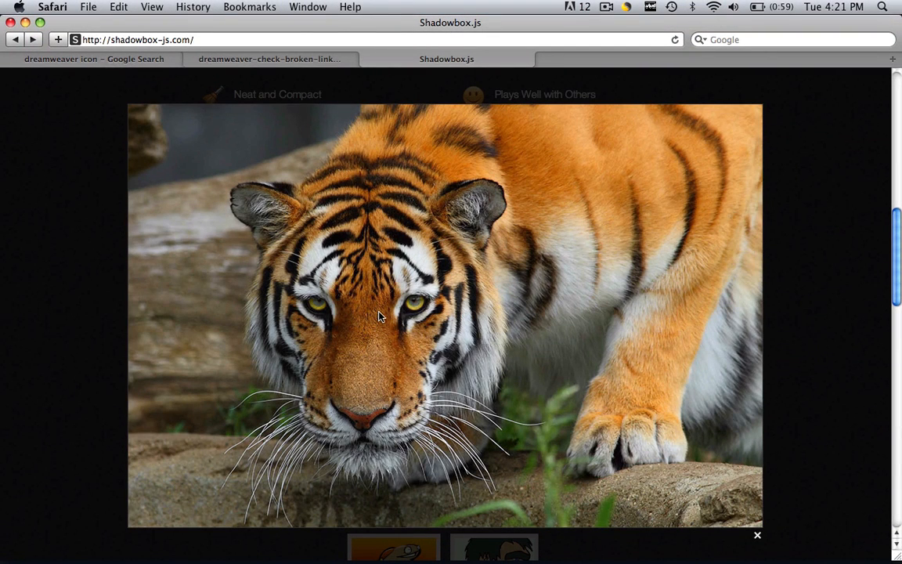
pyautogui.moveTo(633, 43)
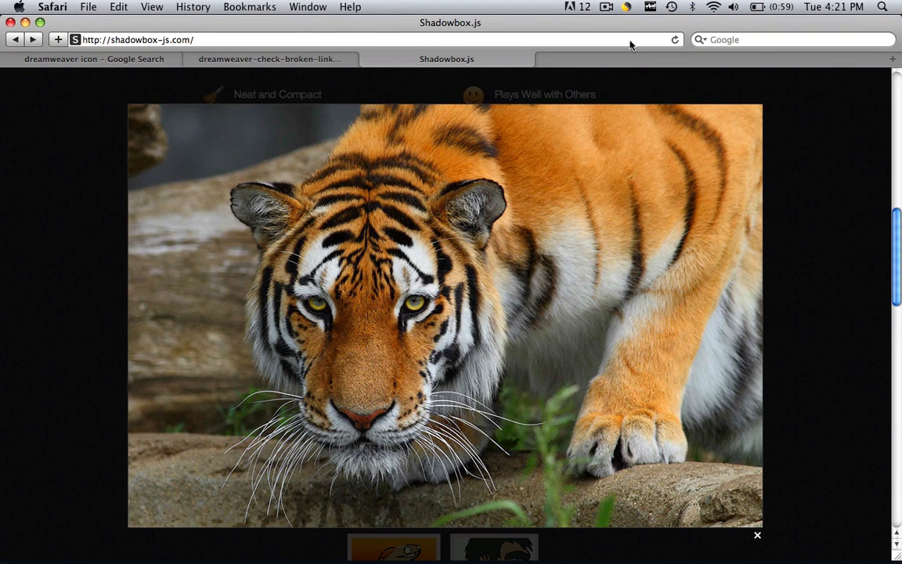
pyautogui.moveTo(417, 351)
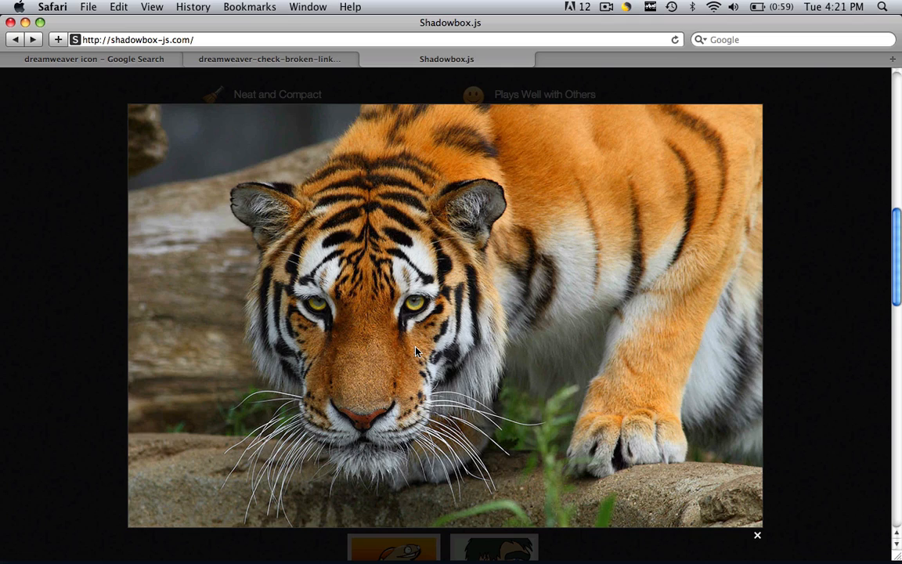
pyautogui.moveTo(462, 398)
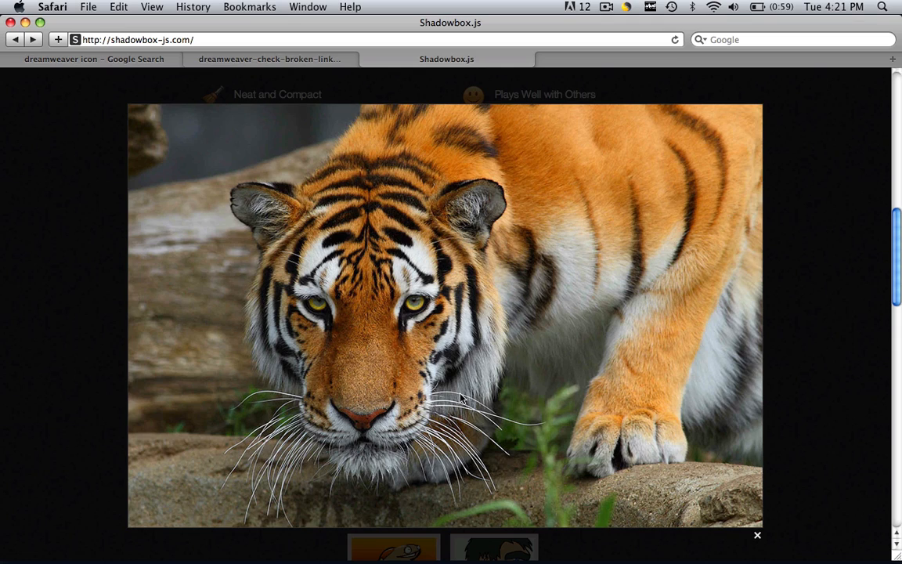
pyautogui.click(758, 535)
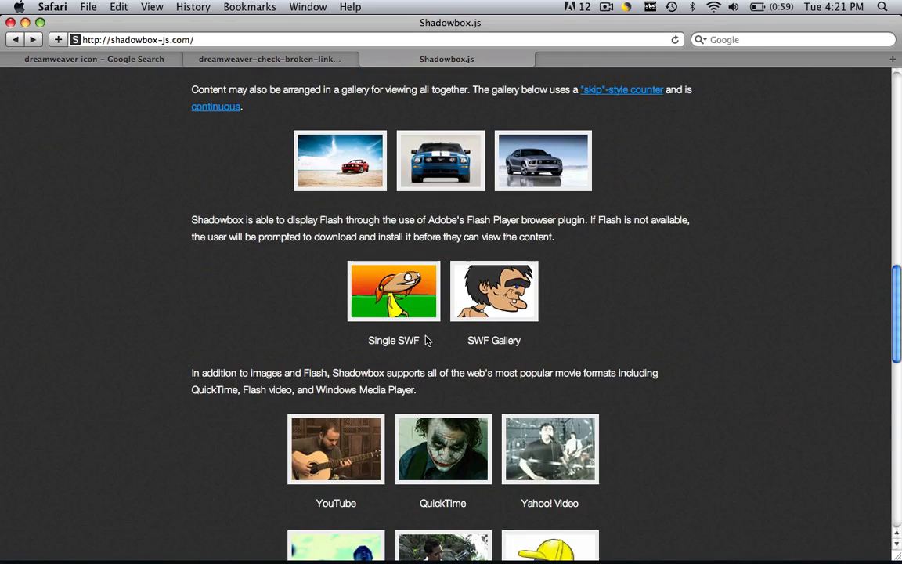
pyautogui.scroll(-3)
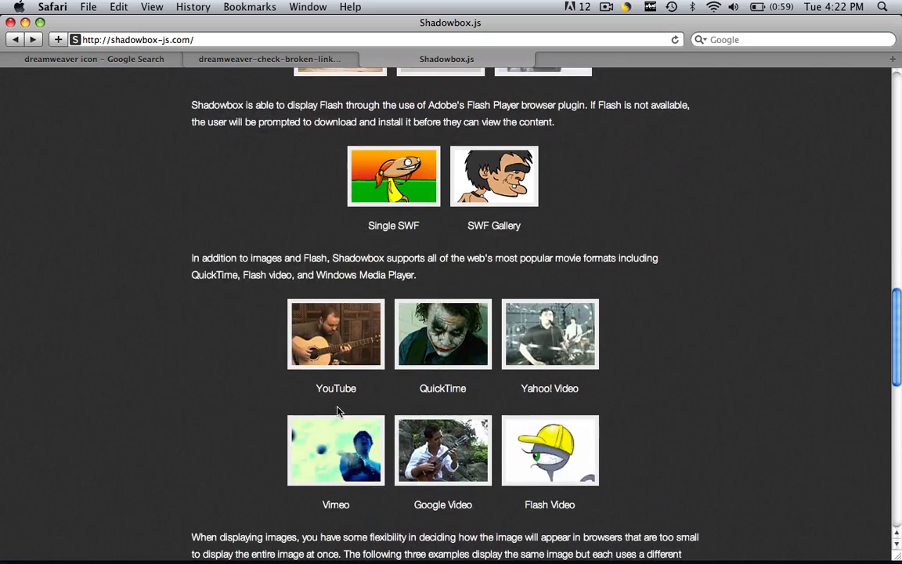
pyautogui.moveTo(529, 401)
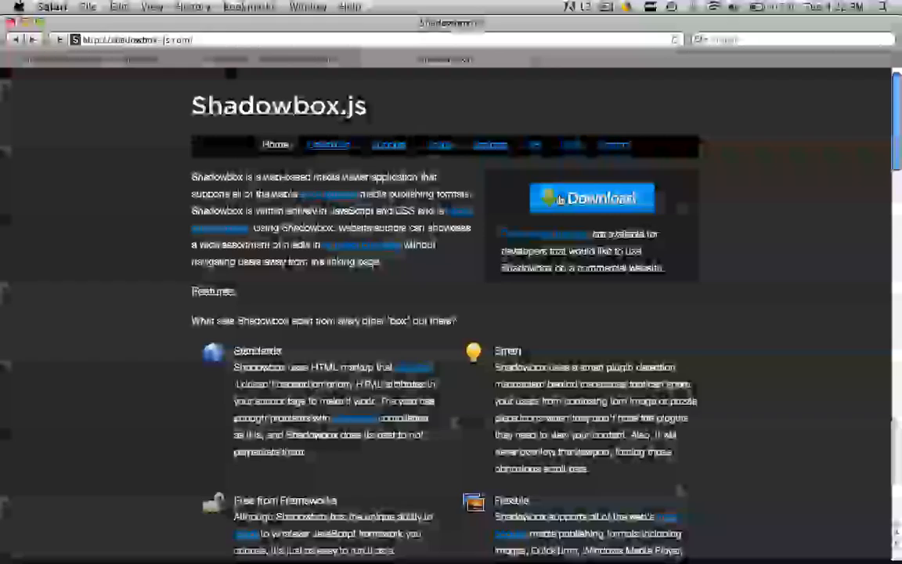
# Step: On the Download page, add QuickTime and Windows Media Player support to the build
pyautogui.click(329, 144)
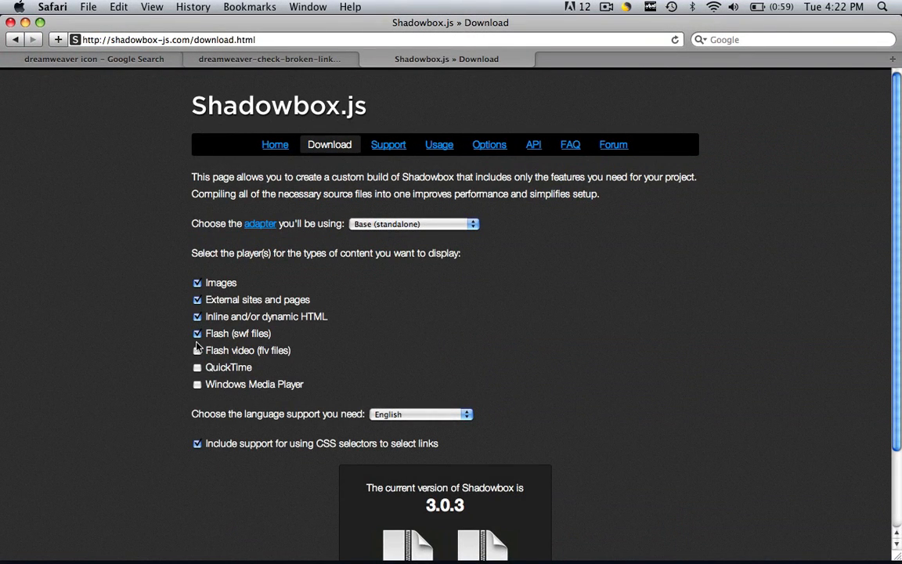
pyautogui.click(198, 366)
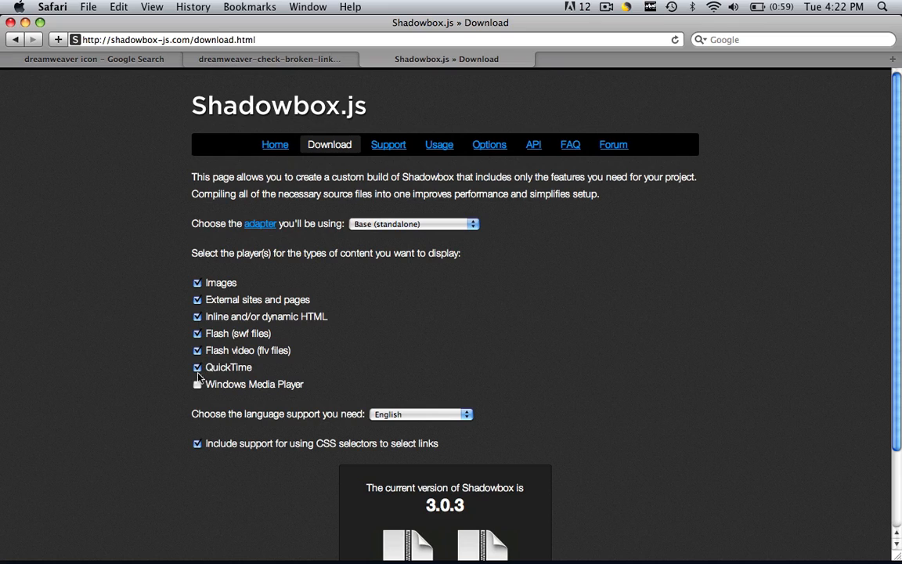
pyautogui.click(197, 383)
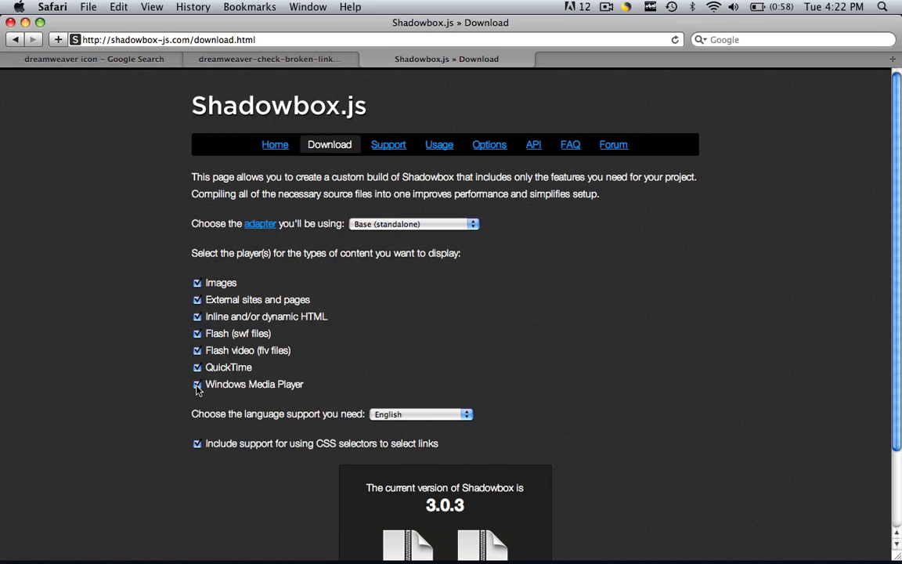
pyautogui.scroll(-3)
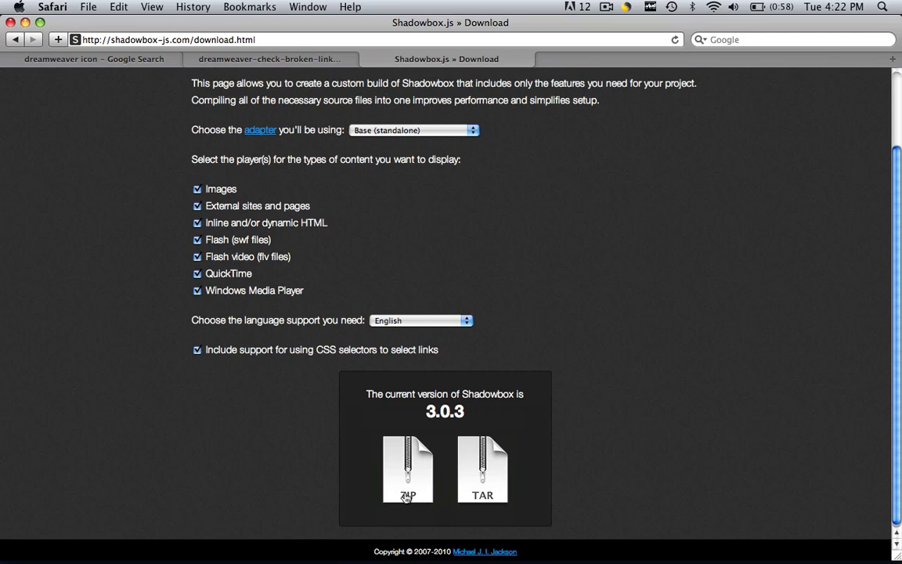
pyautogui.moveTo(689, 457)
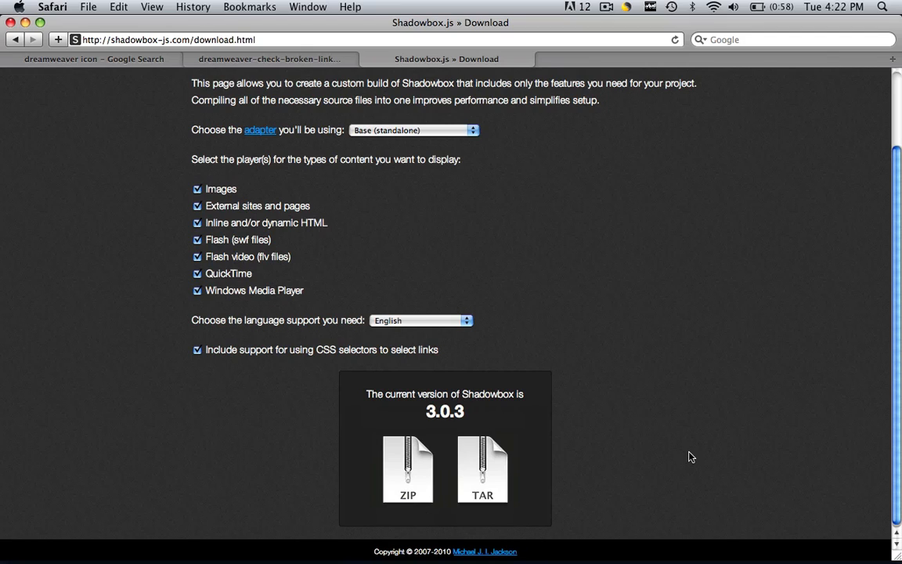
pyautogui.moveTo(592, 423)
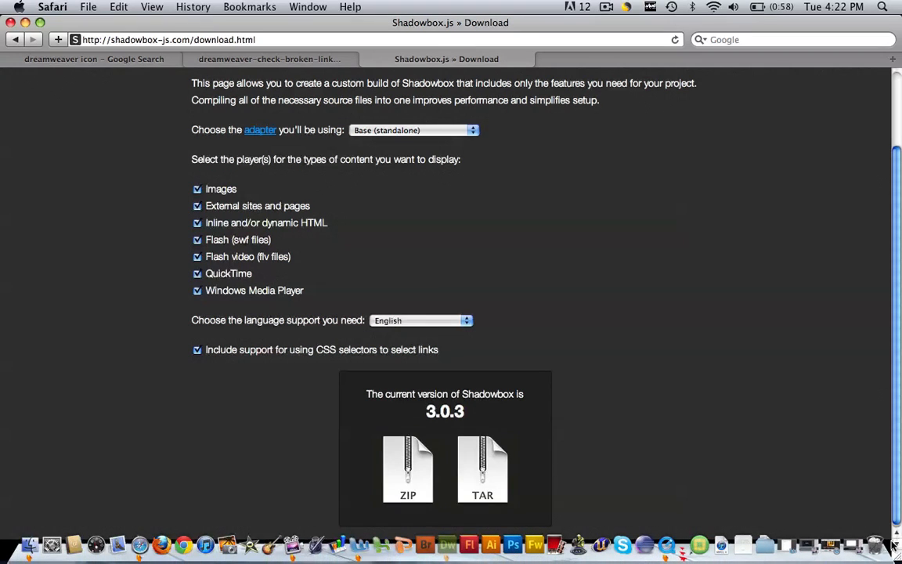
pyautogui.scroll(-3)
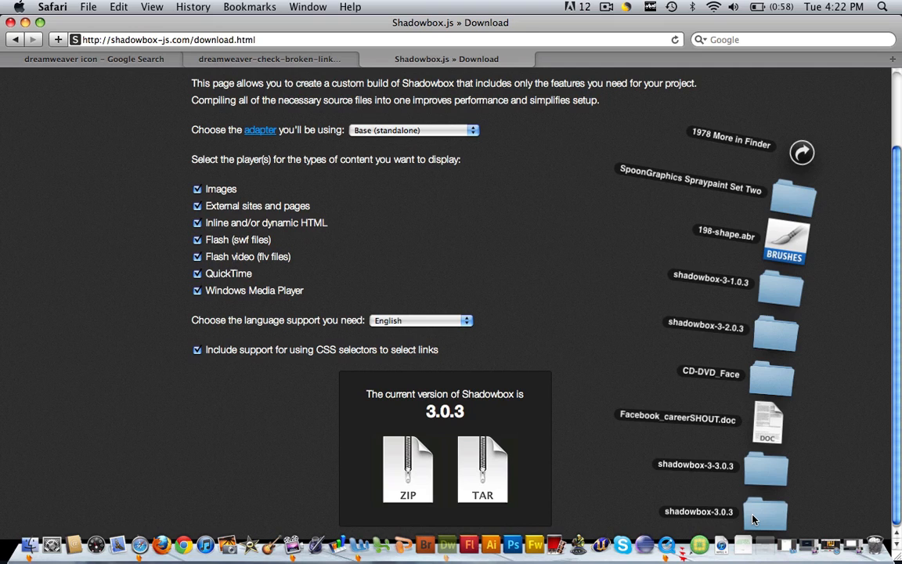
pyautogui.doubleClick(764, 513)
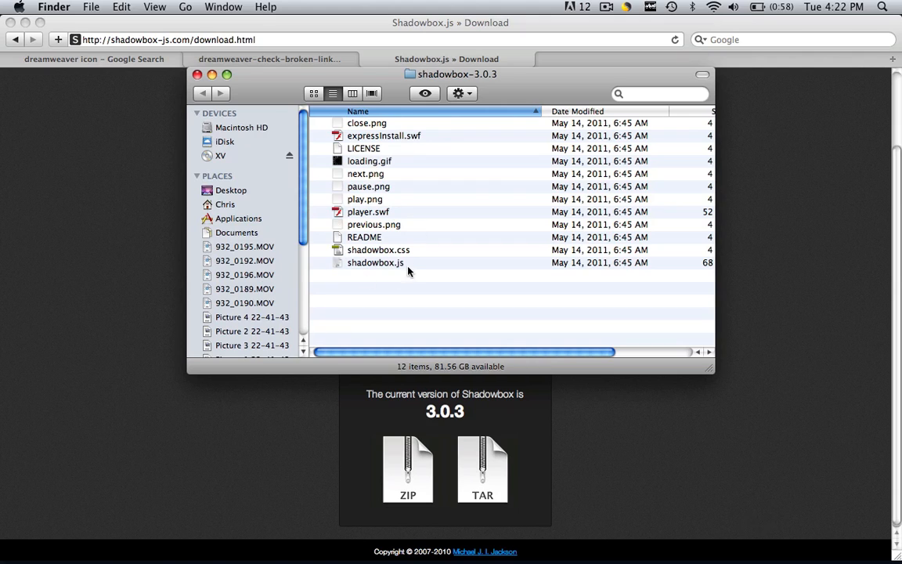
pyautogui.click(367, 122)
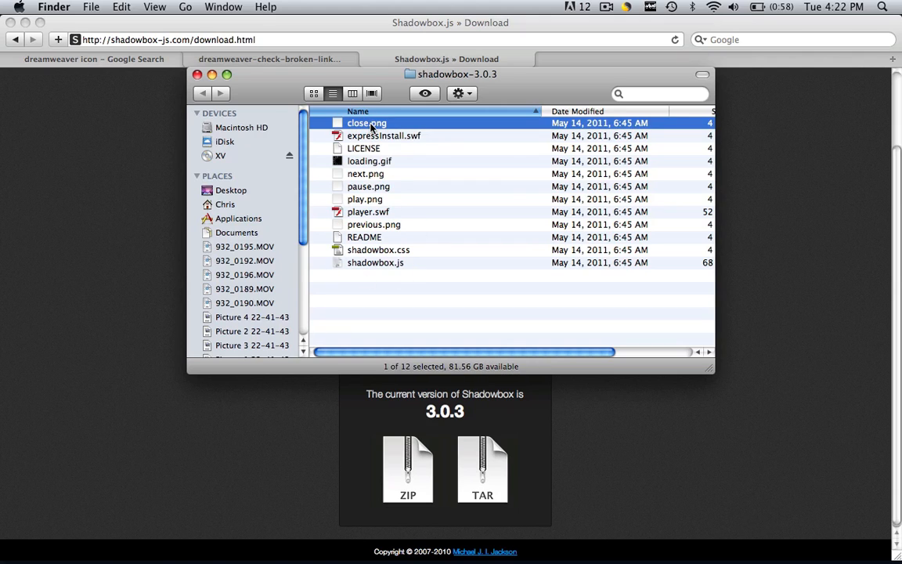
pyautogui.press('cmd+a')
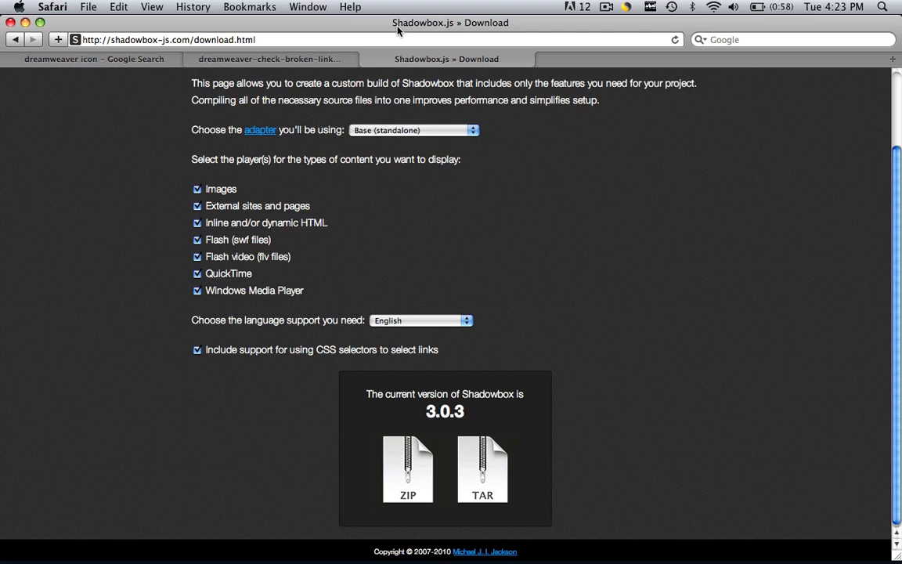
# Step: Open the first_site folder on the desktop in Finder to see its images subfolder
pyautogui.click(652, 6)
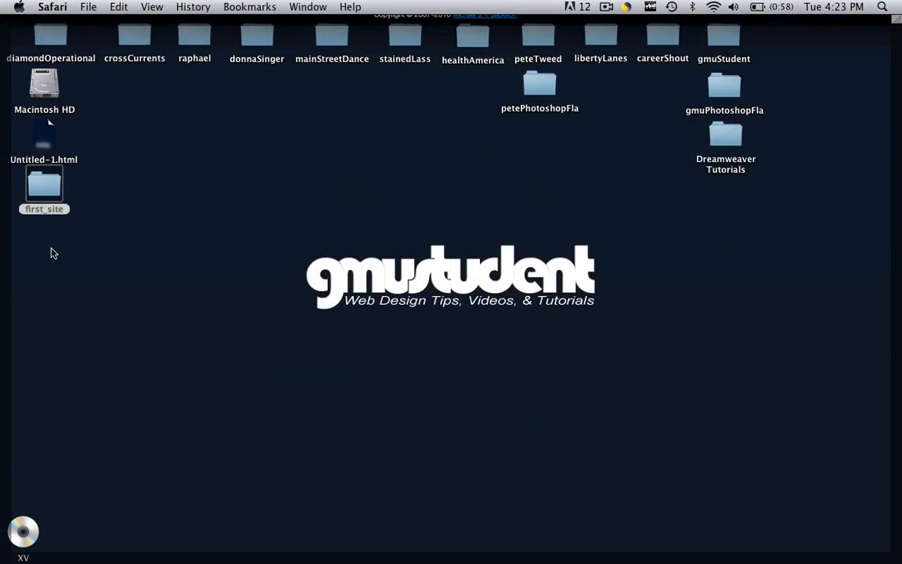
pyautogui.doubleClick(44, 185)
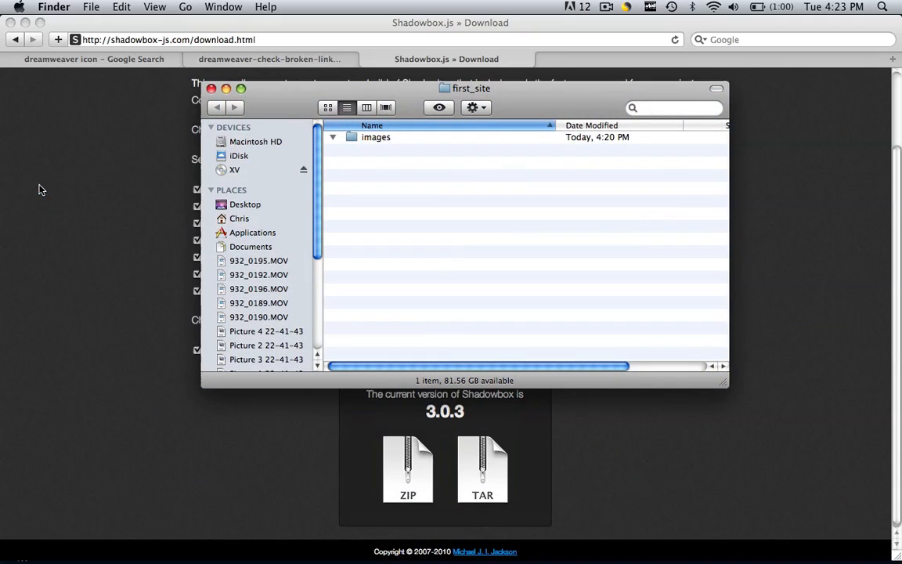
pyautogui.moveTo(461, 288)
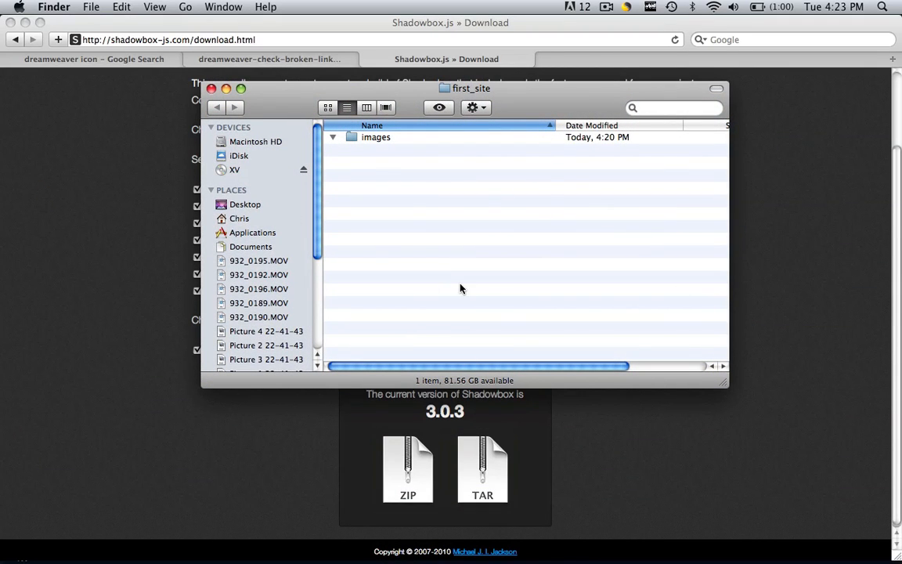
pyautogui.moveTo(360, 164)
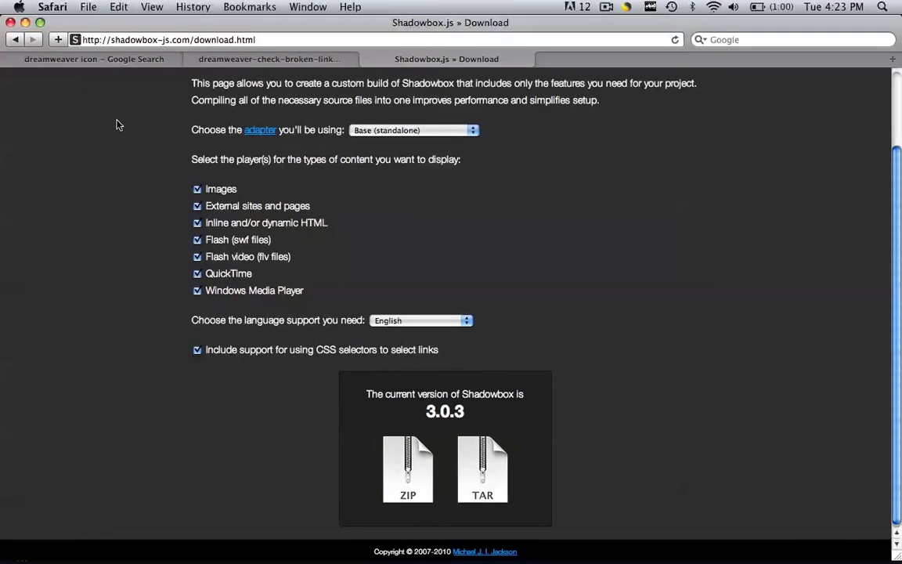
pyautogui.moveTo(307, 140)
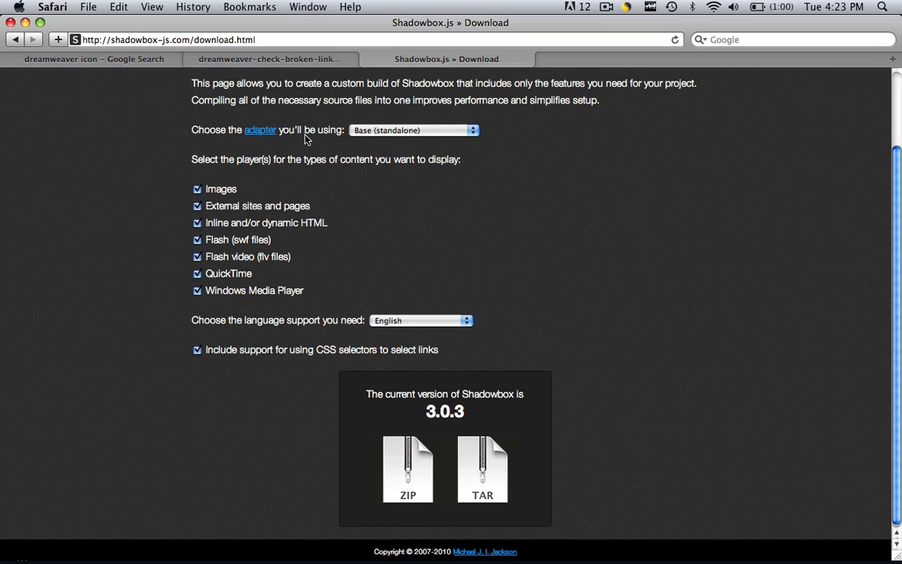
# Step: Return through the large Dw icon tab to the Google image results for dreamweaver icon
pyautogui.click(94, 60)
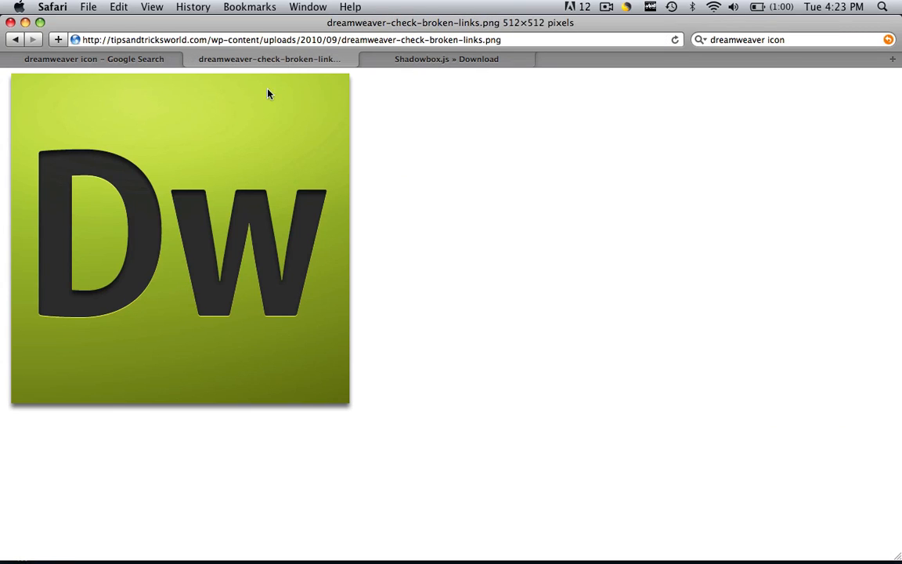
pyautogui.click(94, 59)
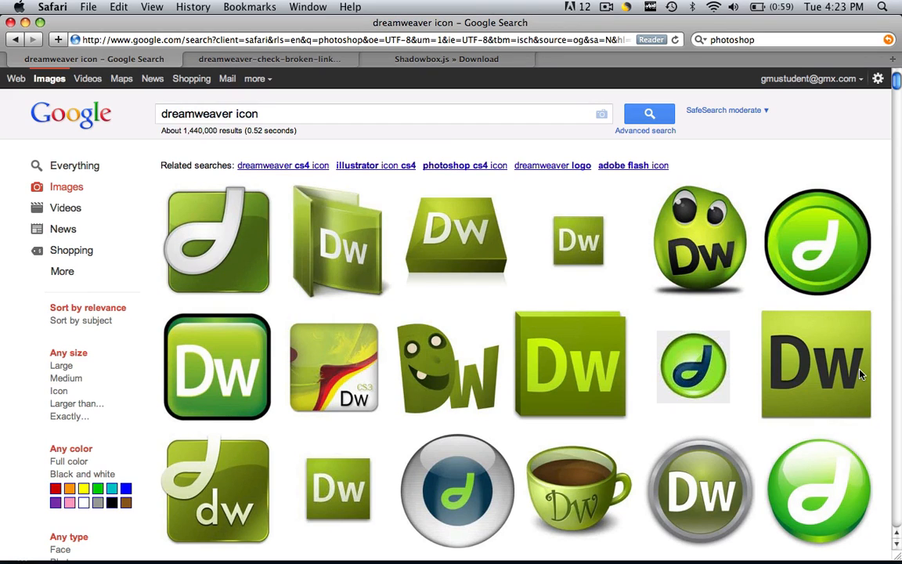
# Step: Download the linked Dw result image as thumbnail.jpg into the images folder
pyautogui.rightClick(816, 363)
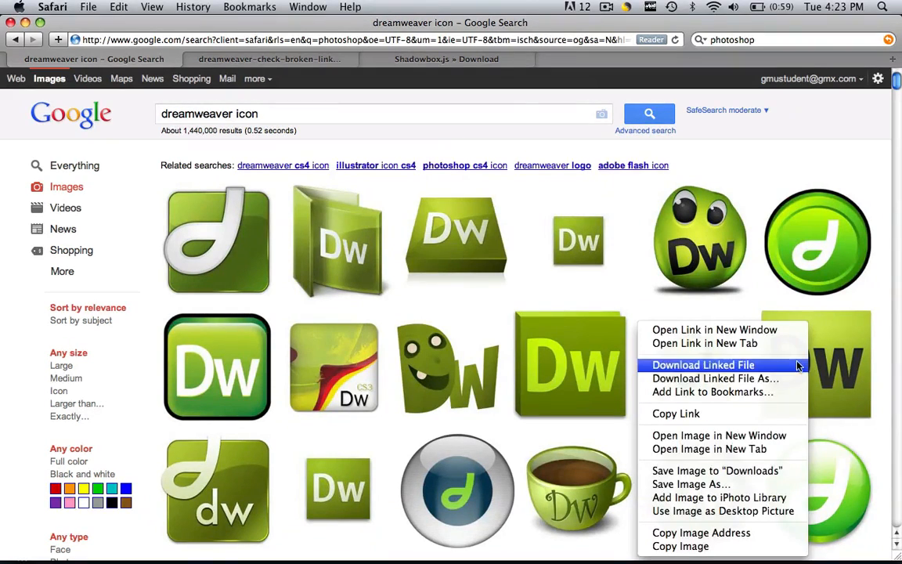
pyautogui.click(701, 363)
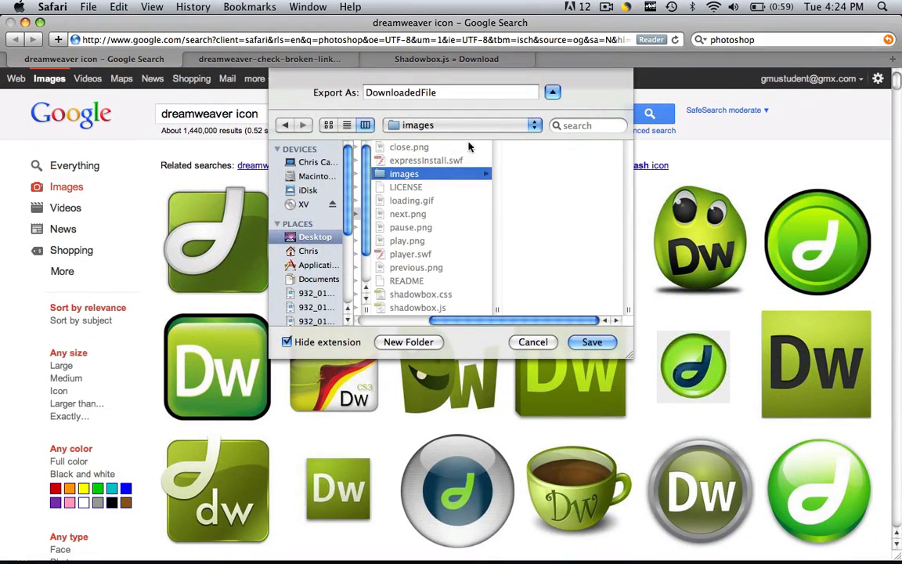
pyautogui.click(451, 93)
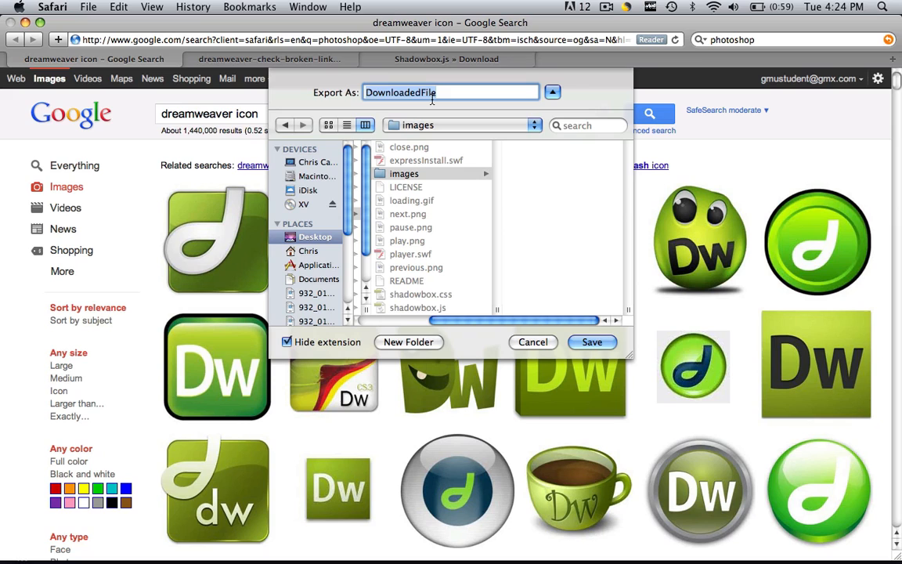
pyautogui.write('thumbnail.jp')
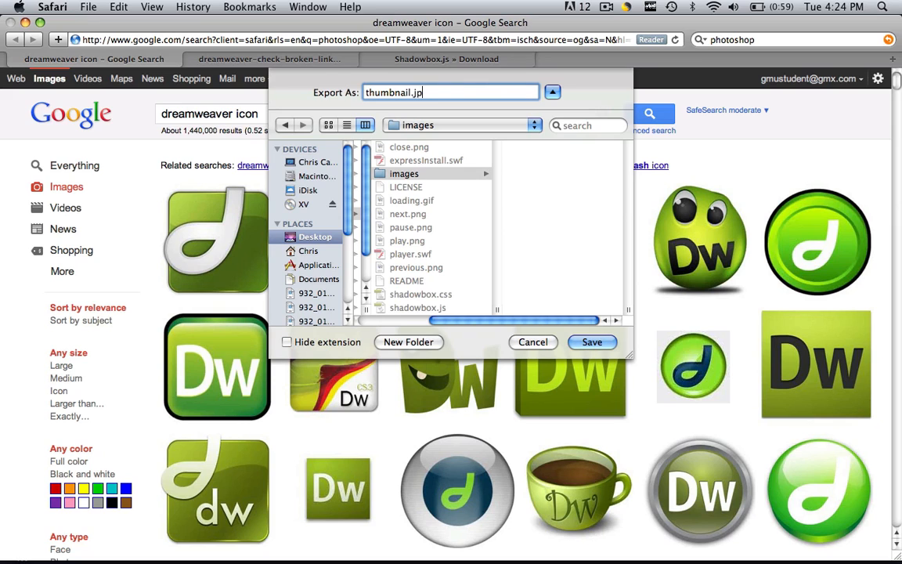
pyautogui.click(533, 342)
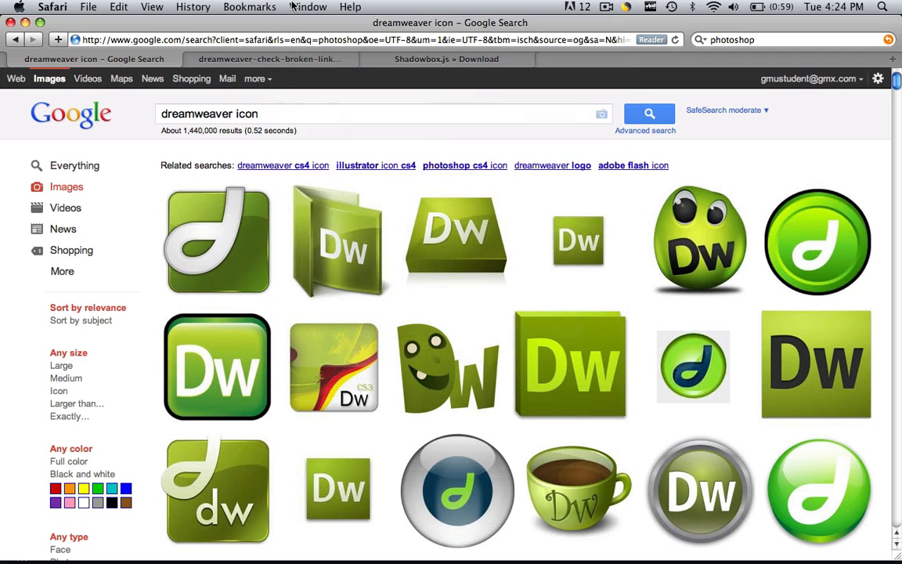
# Step: Save the full-size Dw icon image into the images folder under a chosen name
pyautogui.rightClick(180, 238)
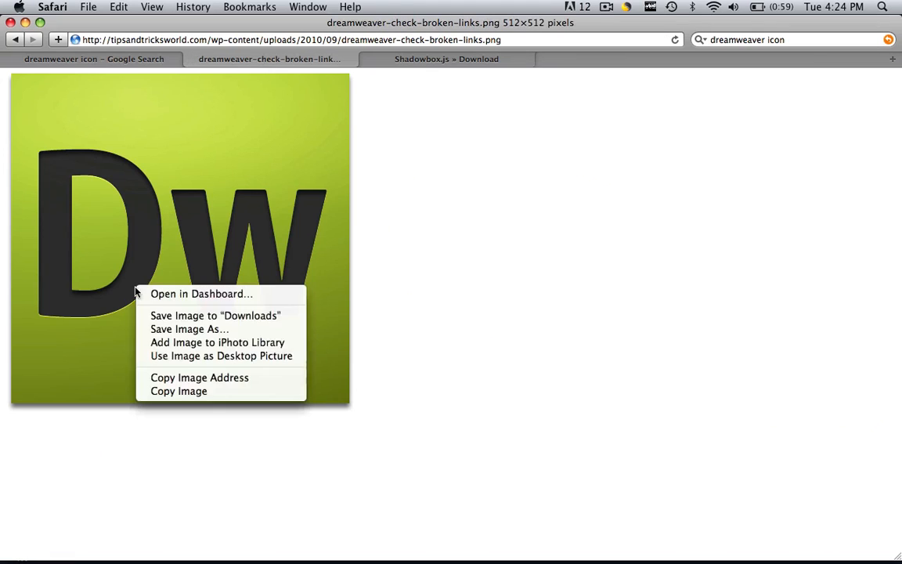
pyautogui.click(189, 328)
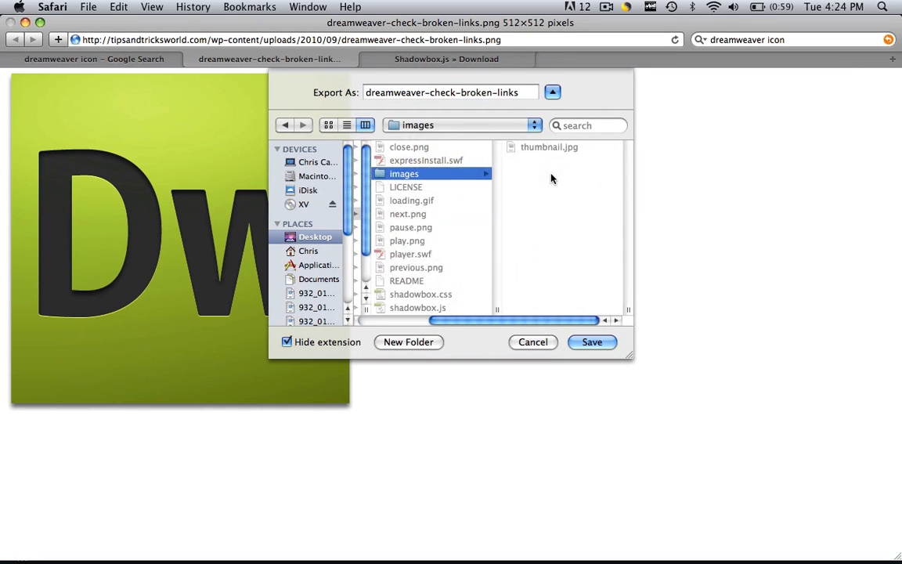
pyautogui.click(451, 92)
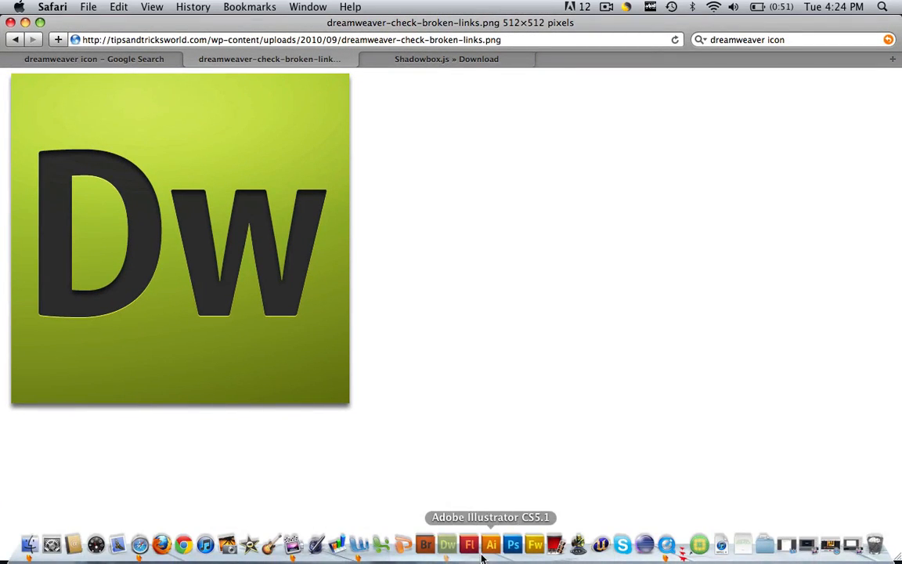
# Step: Launch Dreamweaver, create a new blank HTML page and expand the site's files
pyautogui.click(448, 544)
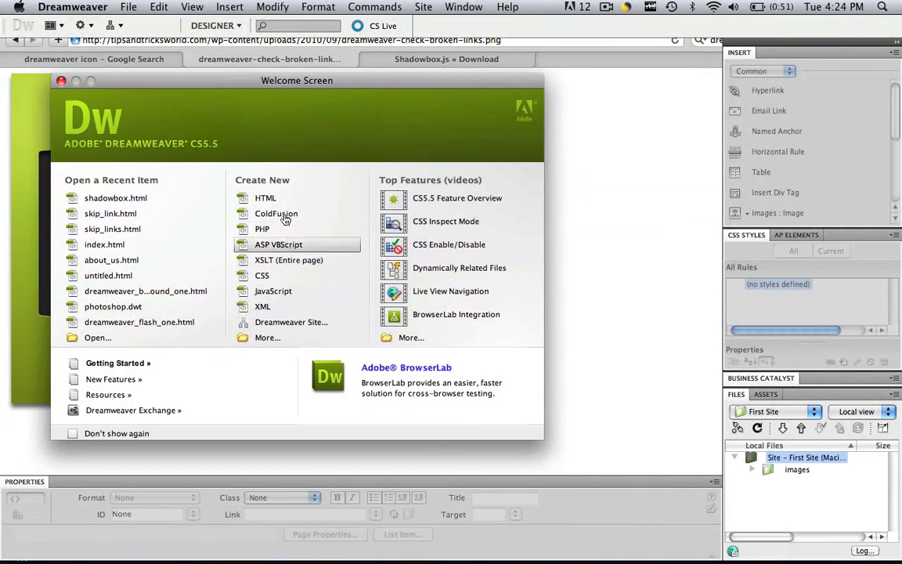
pyautogui.click(265, 197)
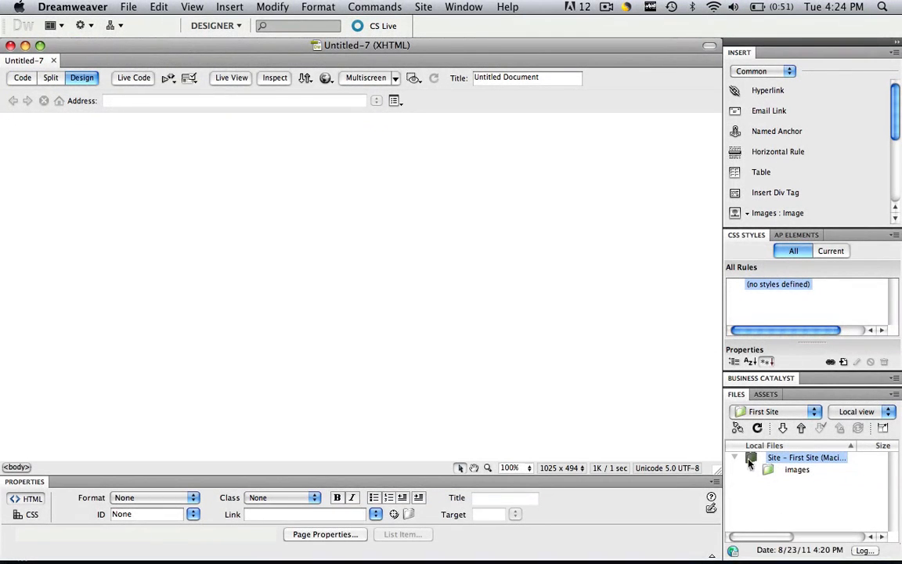
pyautogui.click(749, 457)
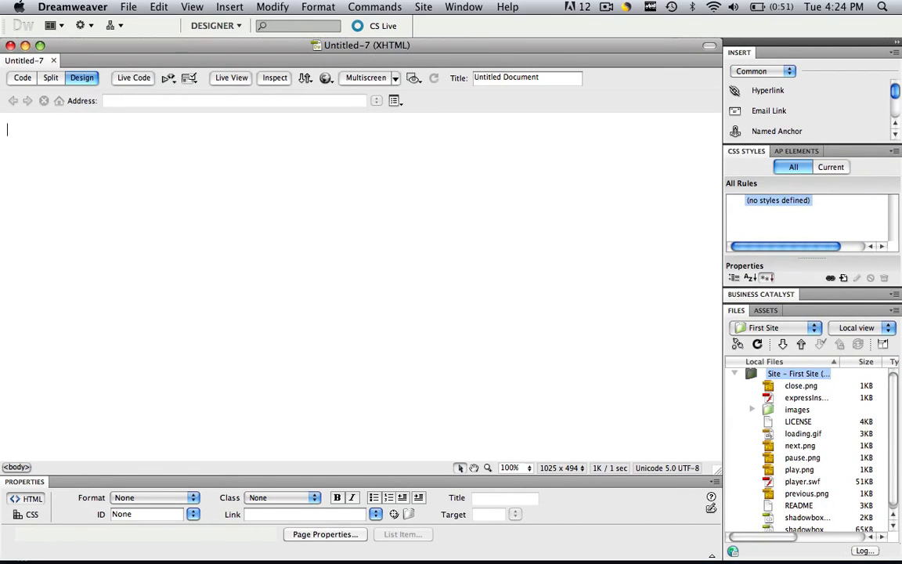
# Step: Save the new page as shadow_box.html in the first_site folder
pyautogui.click(129, 6)
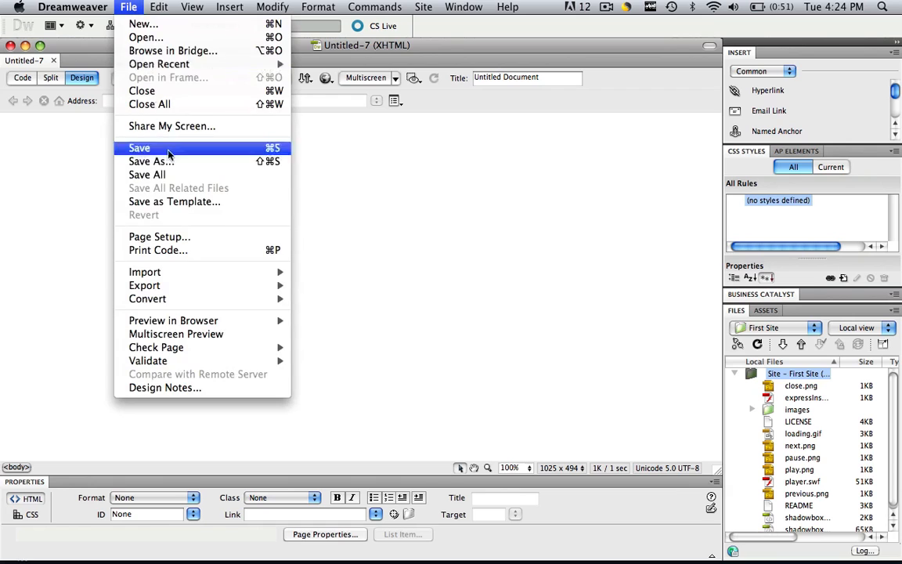
pyautogui.click(150, 161)
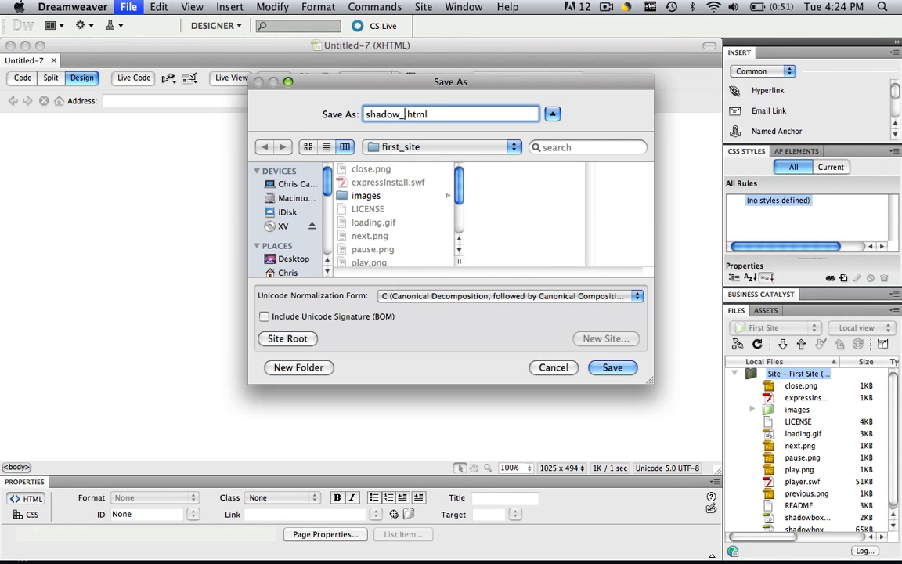
pyautogui.click(613, 367)
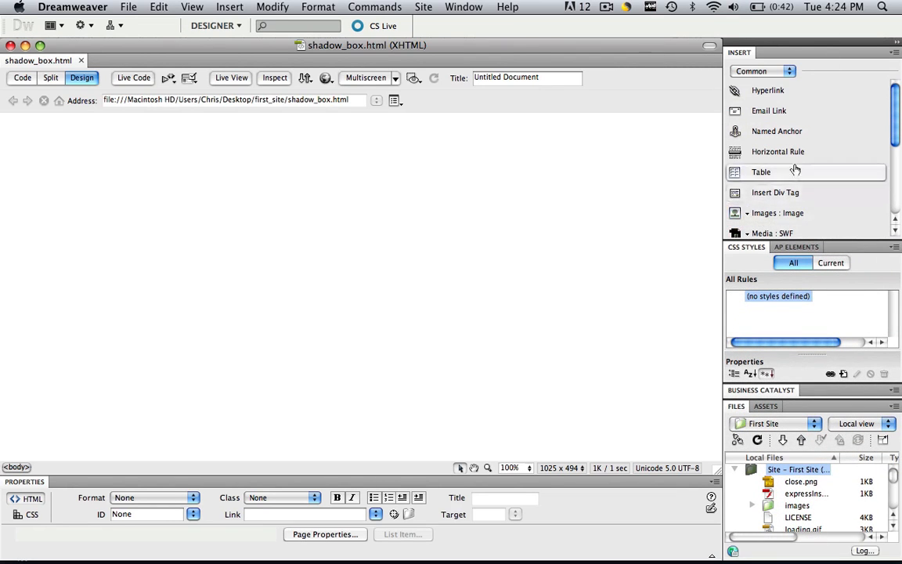
# Step: Insert thumbnail.jpg into the page and select the Dw thumbnail image
pyautogui.click(777, 213)
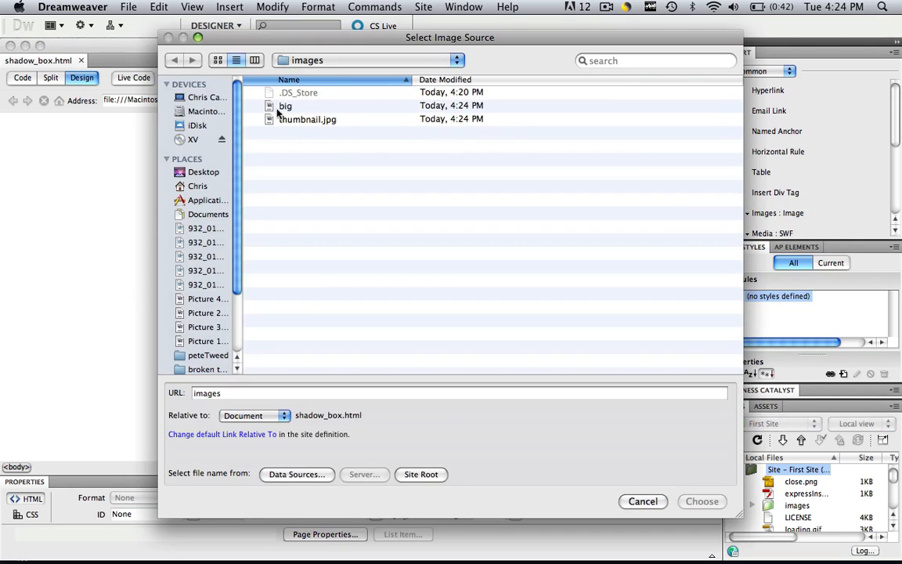
pyautogui.click(642, 501)
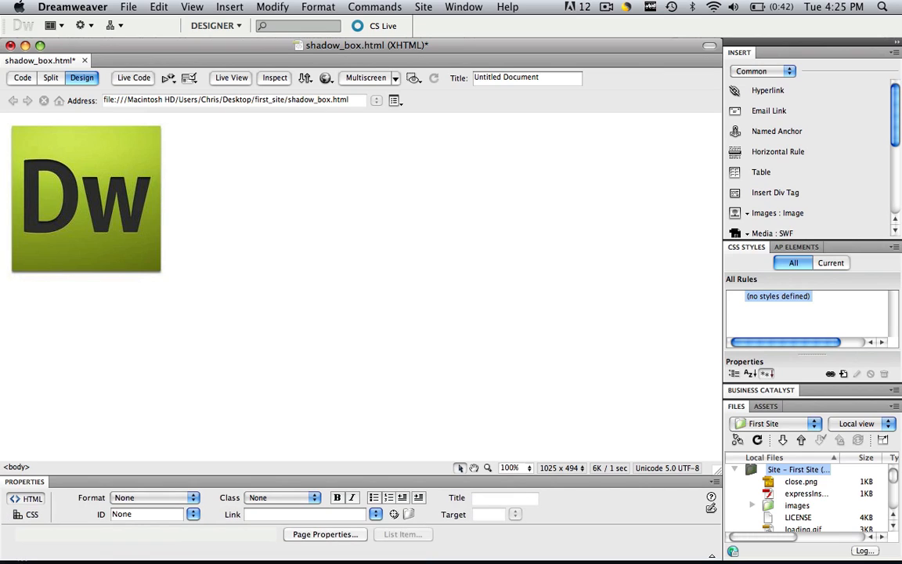
pyautogui.click(86, 200)
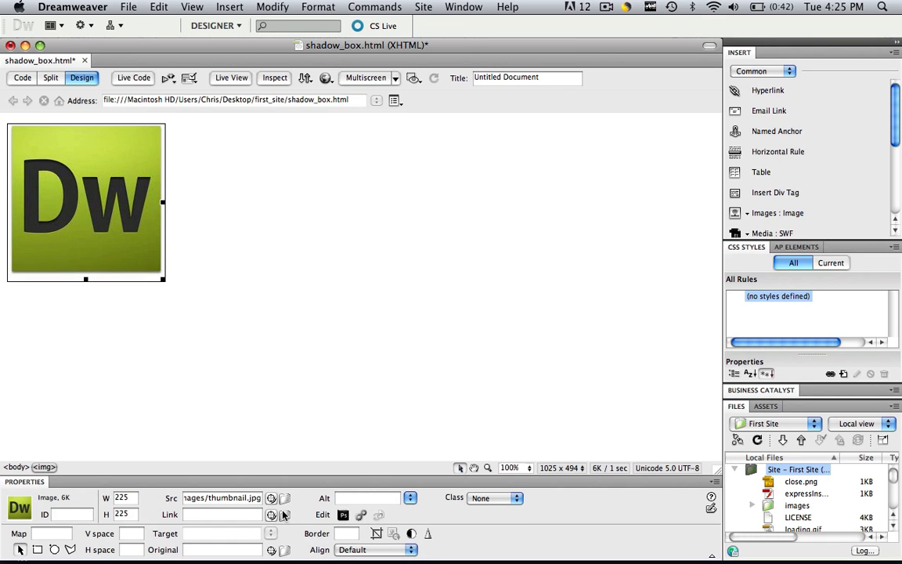
# Step: Link the thumbnail to images/big.png through the Property inspector
pyautogui.click(271, 498)
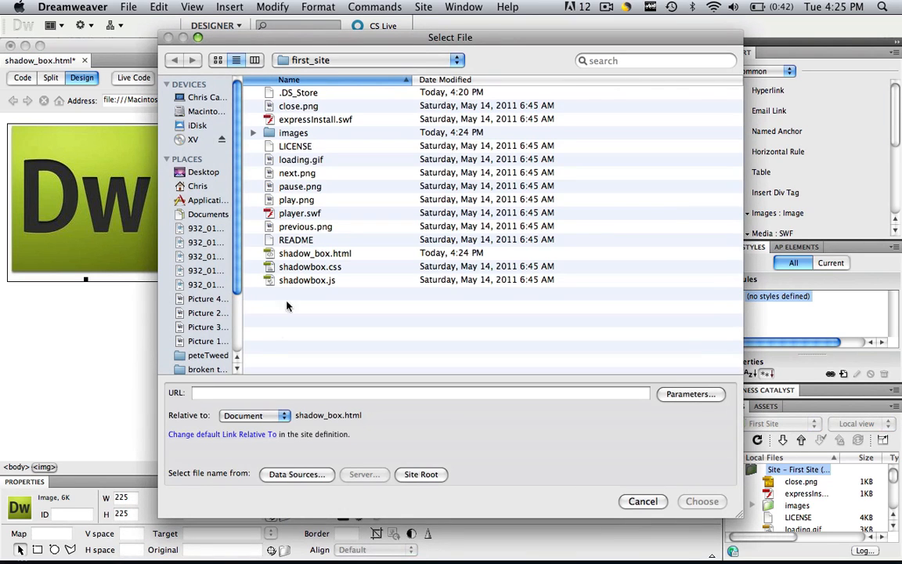
pyautogui.click(294, 131)
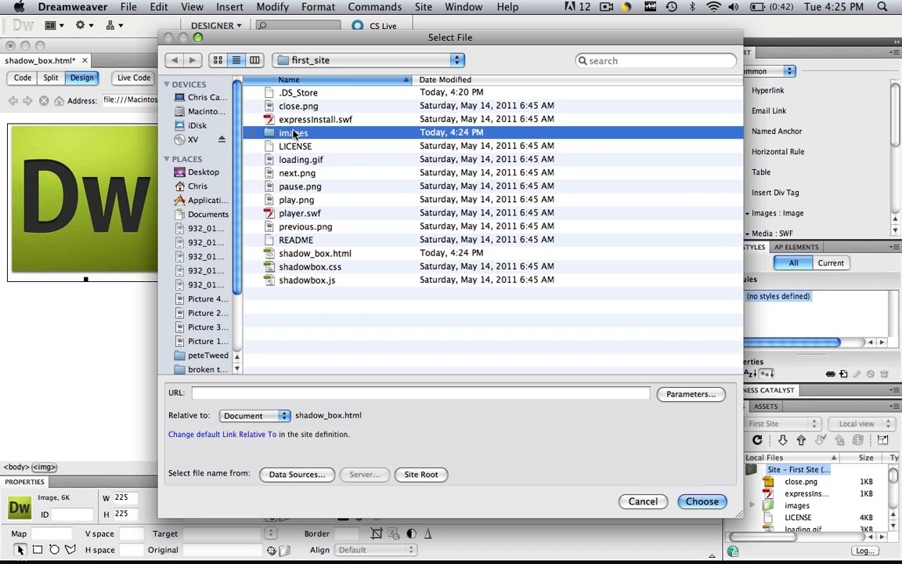
pyautogui.doubleClick(294, 131)
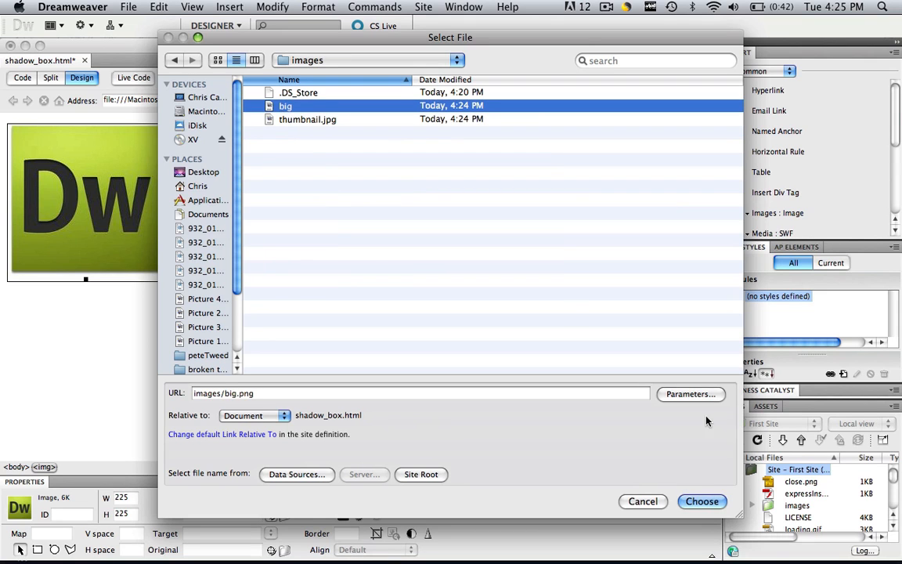
pyautogui.click(702, 501)
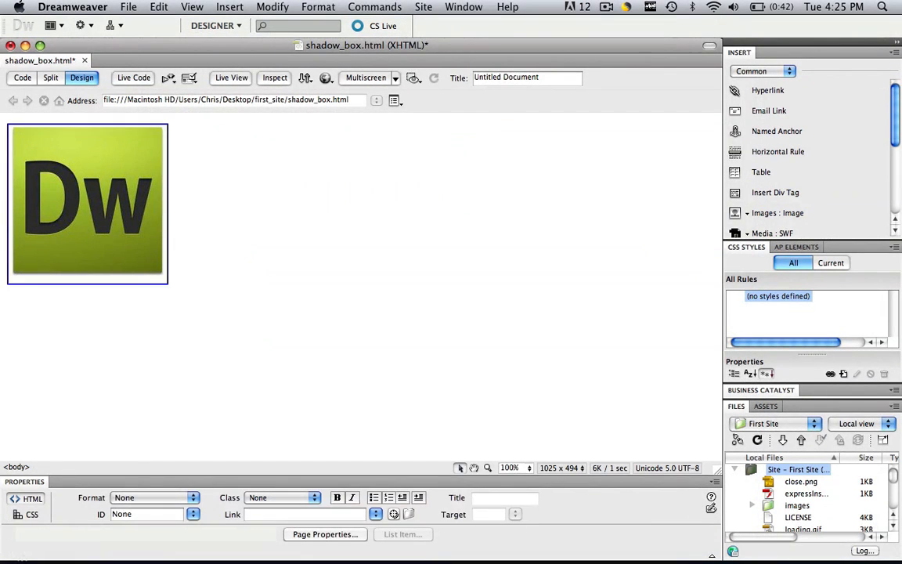
# Step: Preview shadow_box.html in Safari and follow the thumbnail link to big.png
pyautogui.click(326, 78)
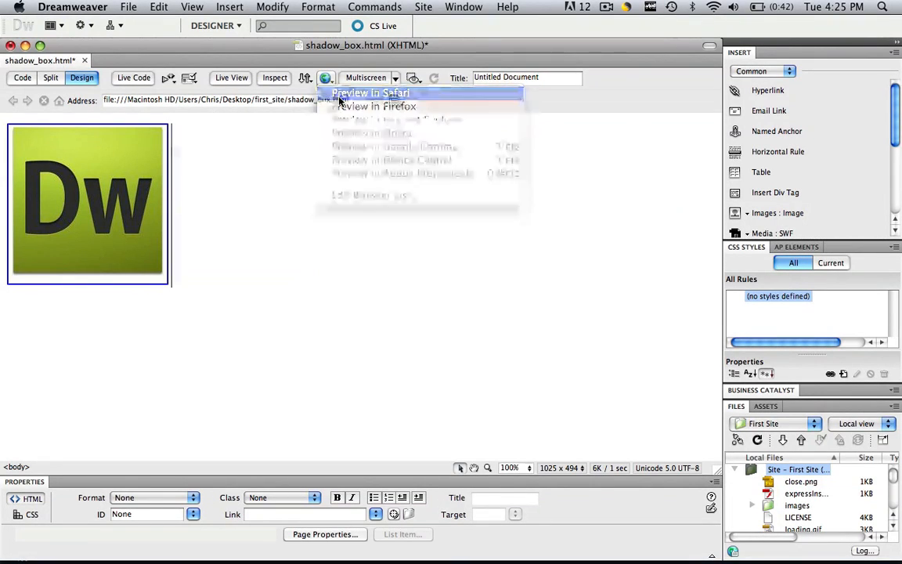
pyautogui.click(370, 93)
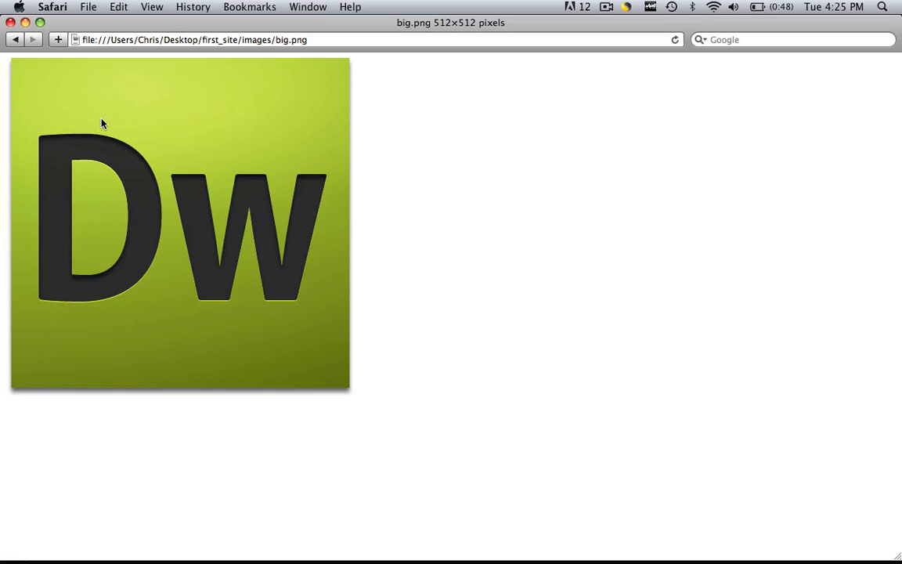
pyautogui.moveTo(241, 350)
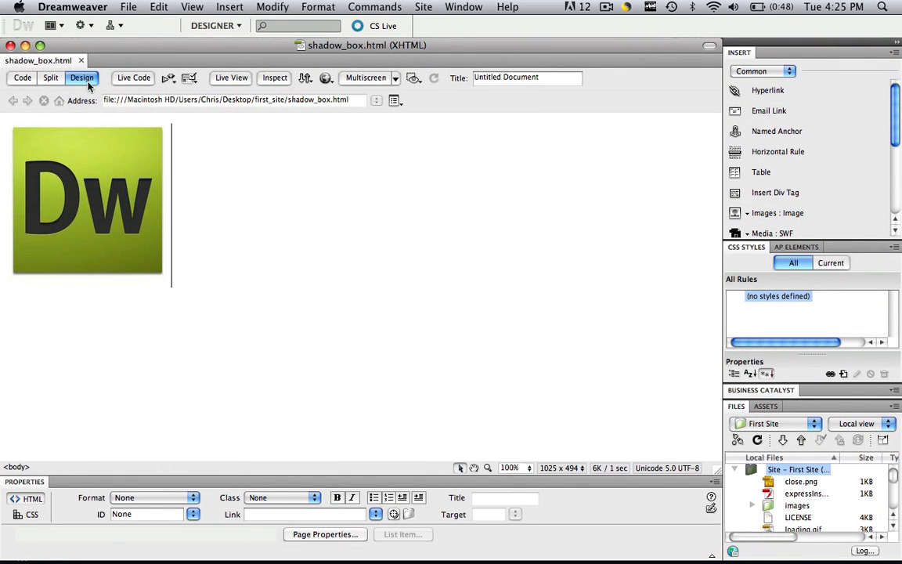
# Step: Switch from Dreamweaver back to Safari on the Shadowbox.js Download page
pyautogui.click(22, 79)
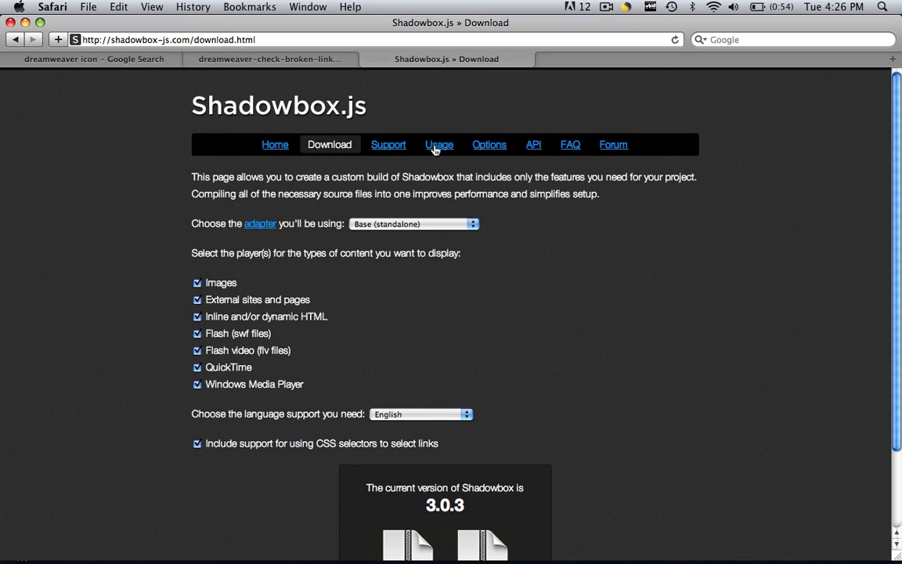
# Step: Read the Usage page's Setup script code and the rel="shadowbox" Markup section
pyautogui.click(438, 144)
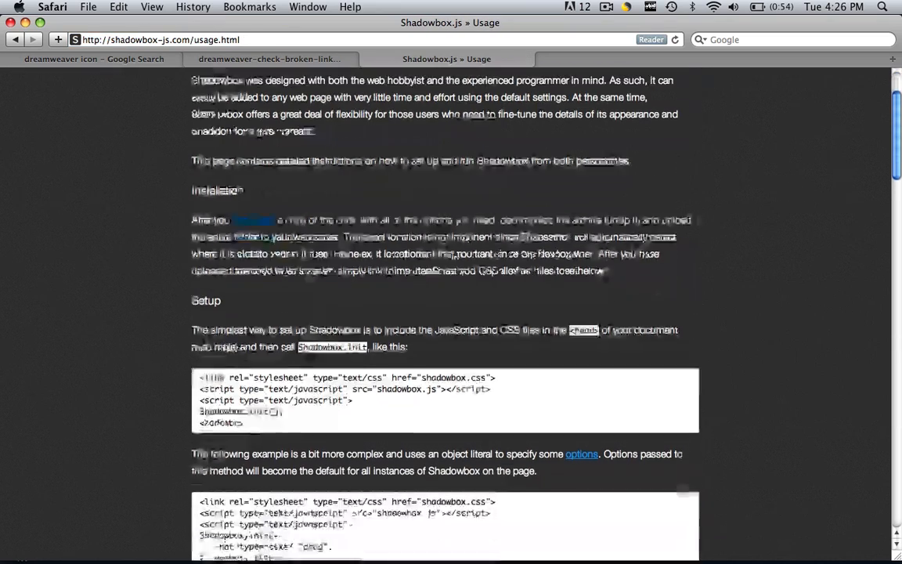
pyautogui.scroll(-3)
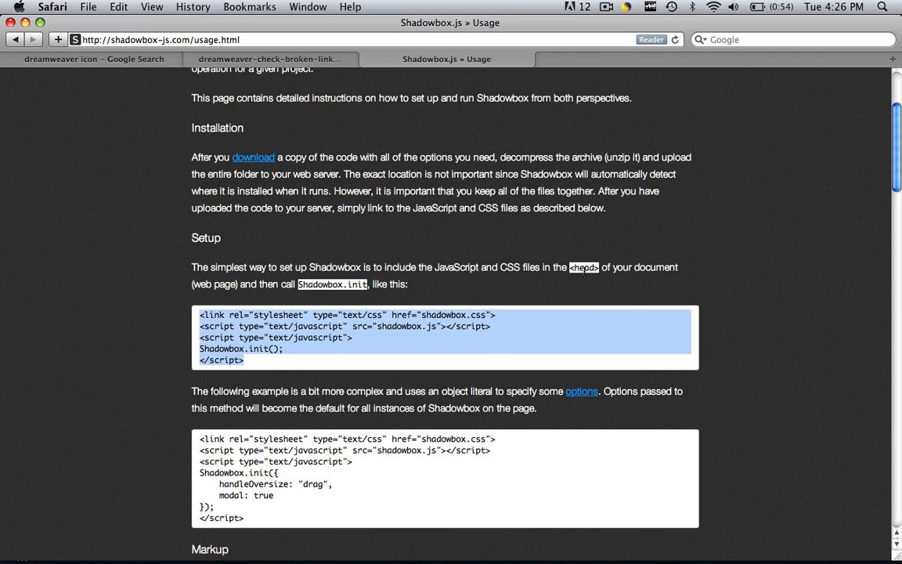
pyautogui.moveTo(495, 332)
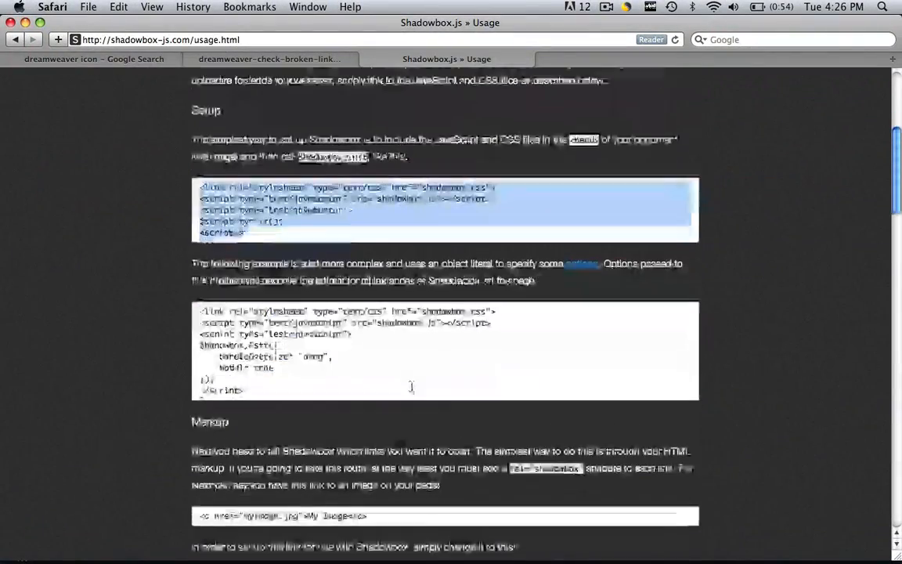
pyautogui.scroll(-3)
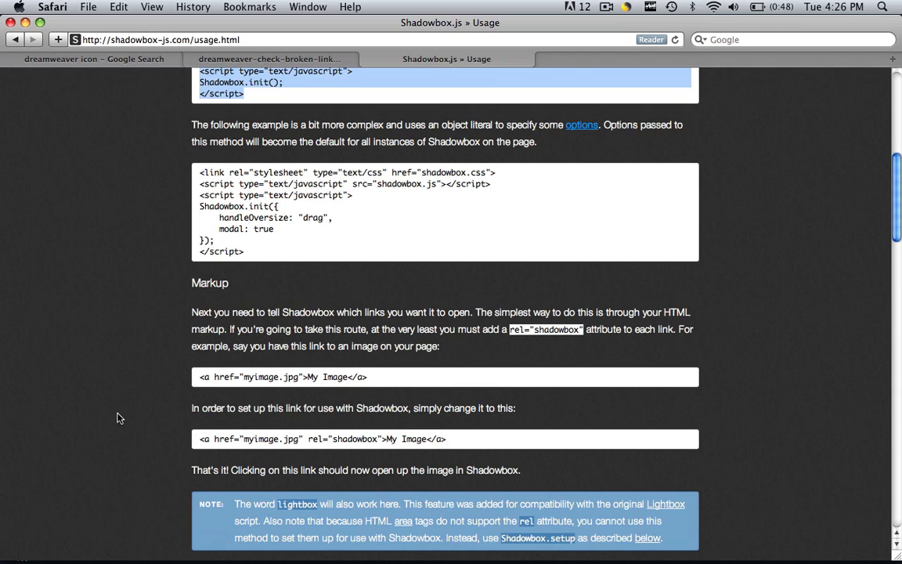
pyautogui.moveTo(244, 457)
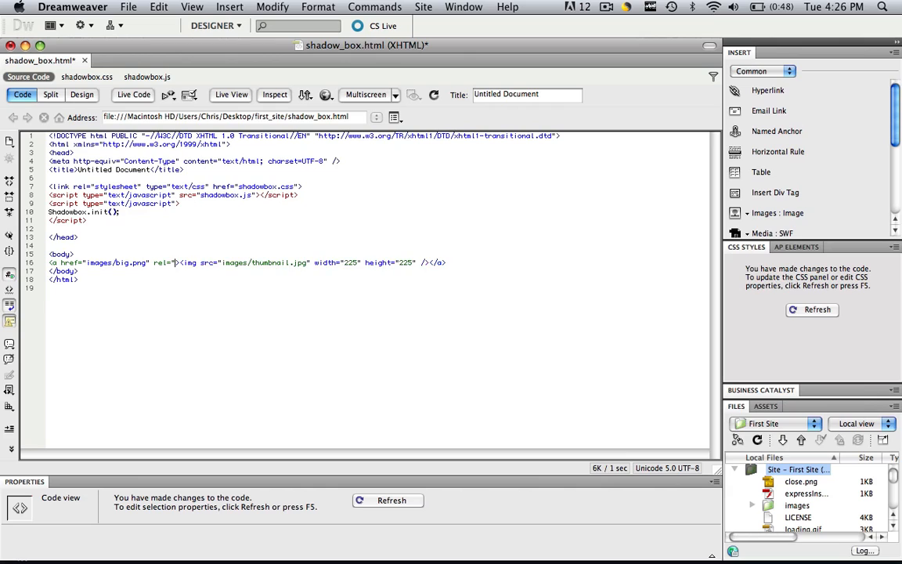
# Step: Add rel="shadowbox" to the thumbnail's <a> tag, save, and preview in Safari
pyautogui.write('shadowbox')
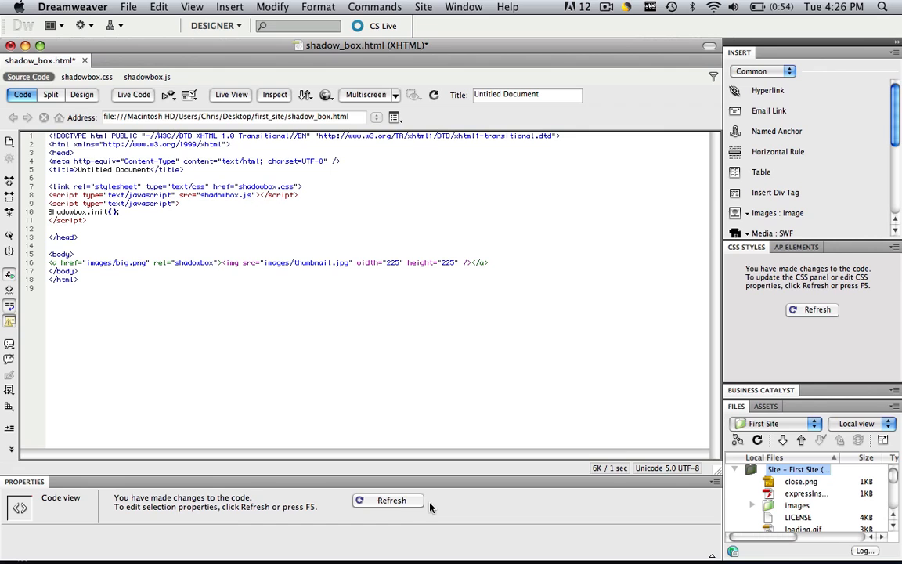
pyautogui.click(128, 6)
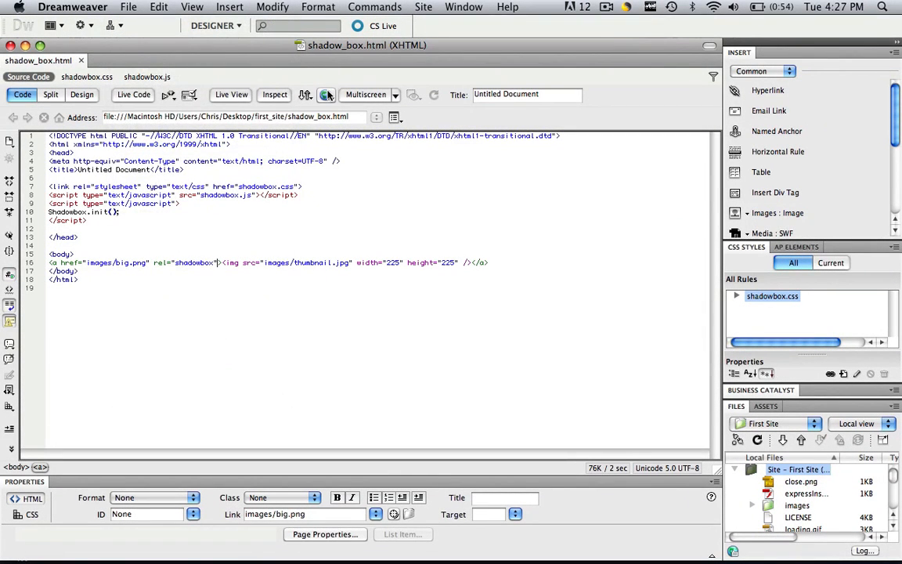
pyautogui.click(325, 96)
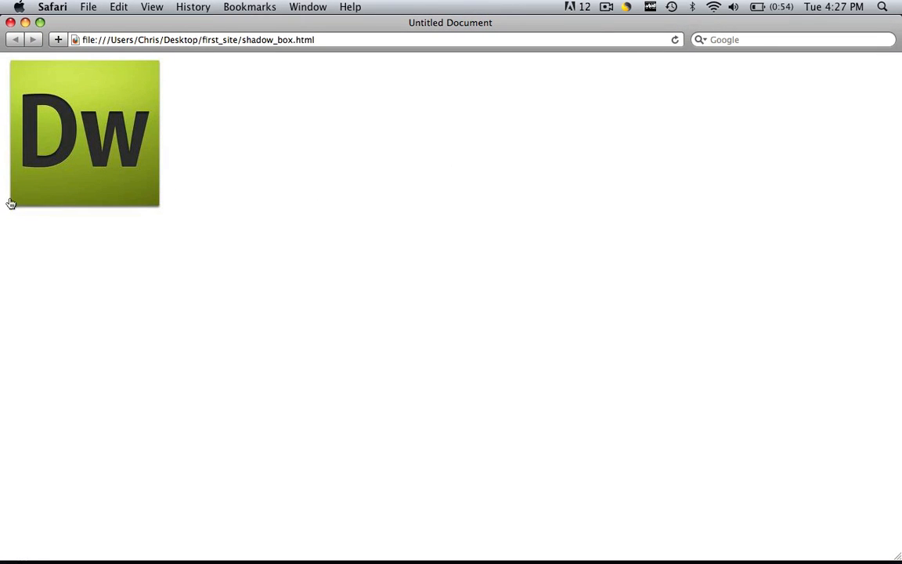
# Step: Open big.png from the thumbnail in the Shadowbox overlay, close it, and return to Dreamweaver
pyautogui.click(85, 133)
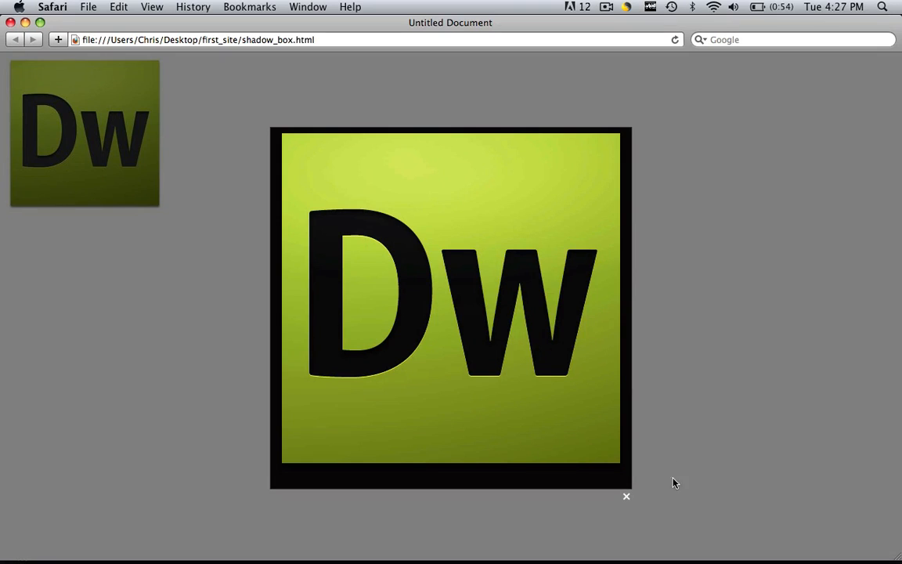
pyautogui.click(626, 496)
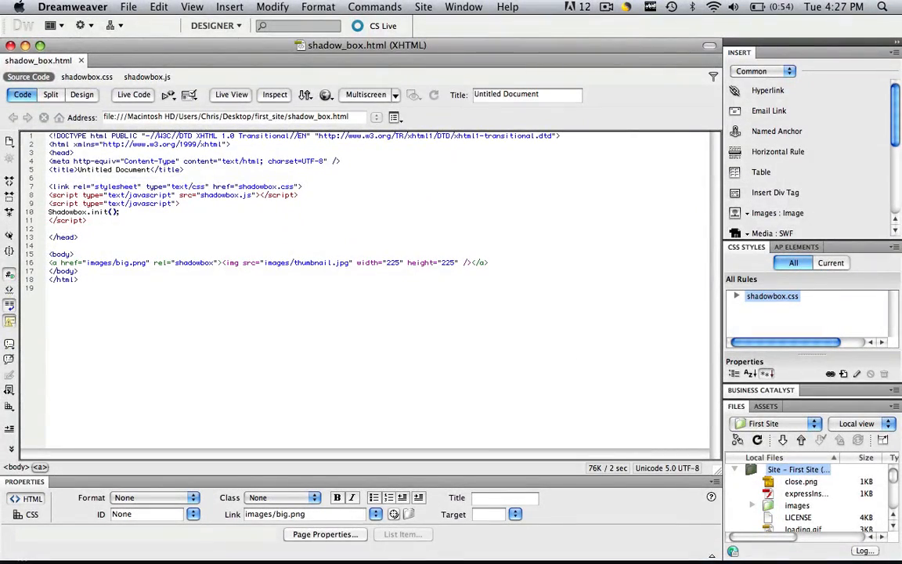
pyautogui.click(607, 7)
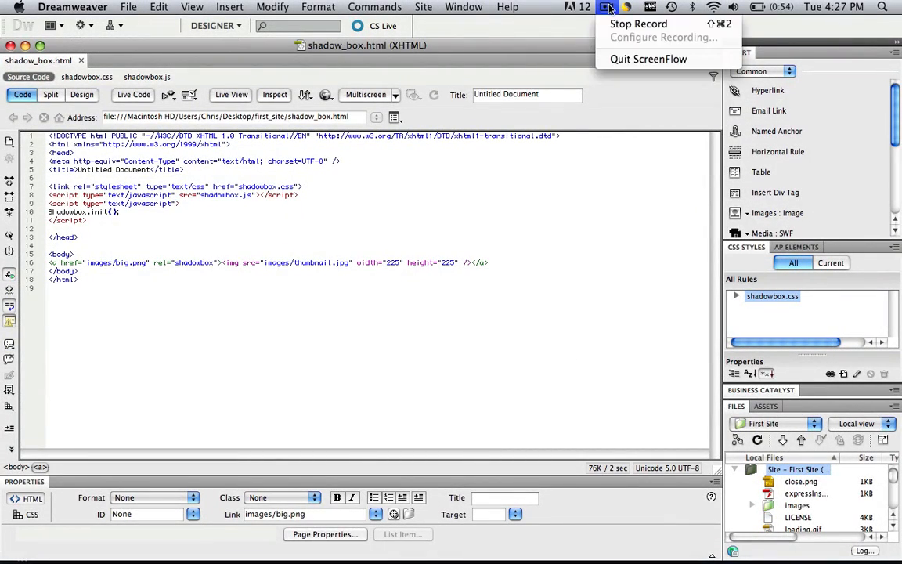